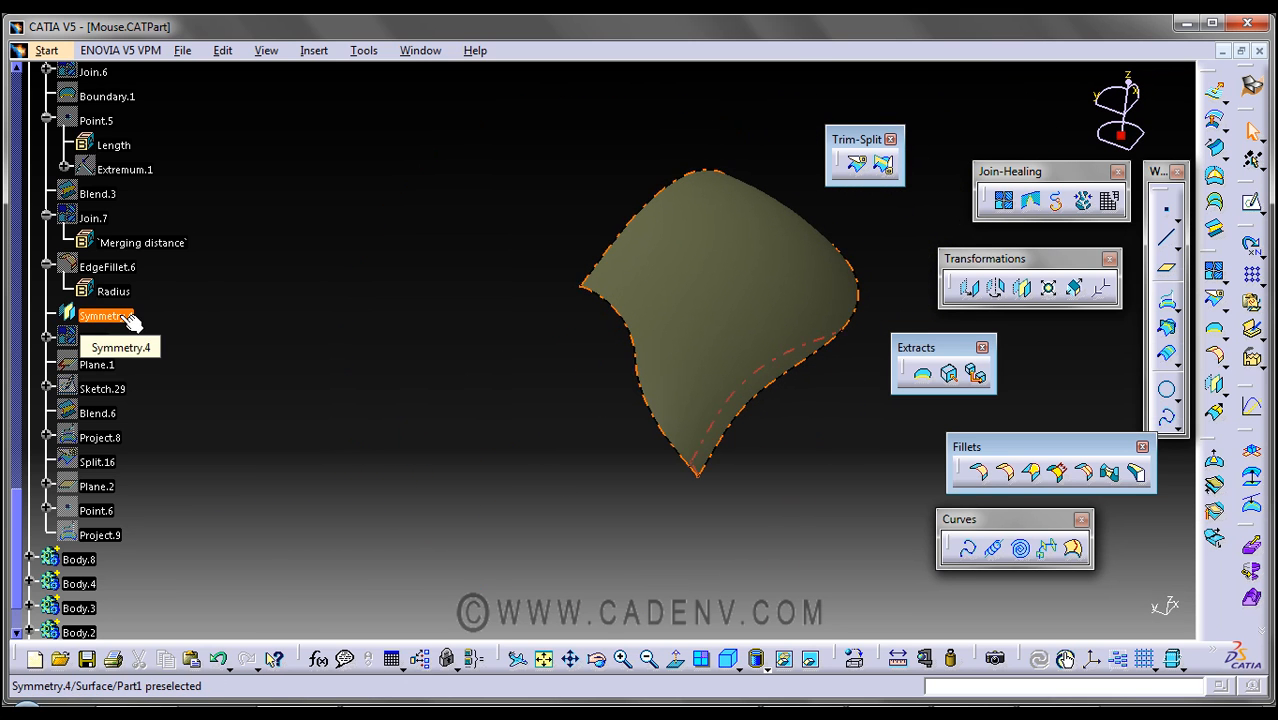
# Show Split.13 from Symmetry.4's Parents/Children graph and orbit to view both halves
pyautogui.doubleClick(100, 316)
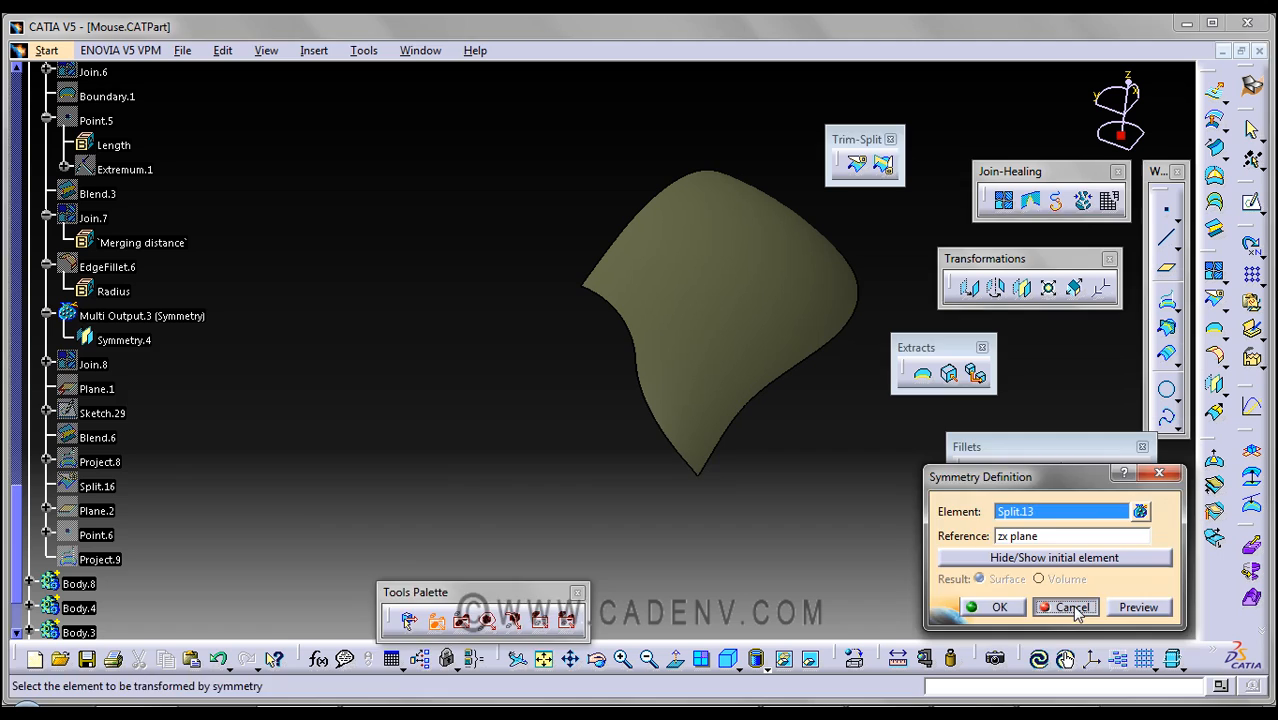
pyautogui.rightClick(100, 315)
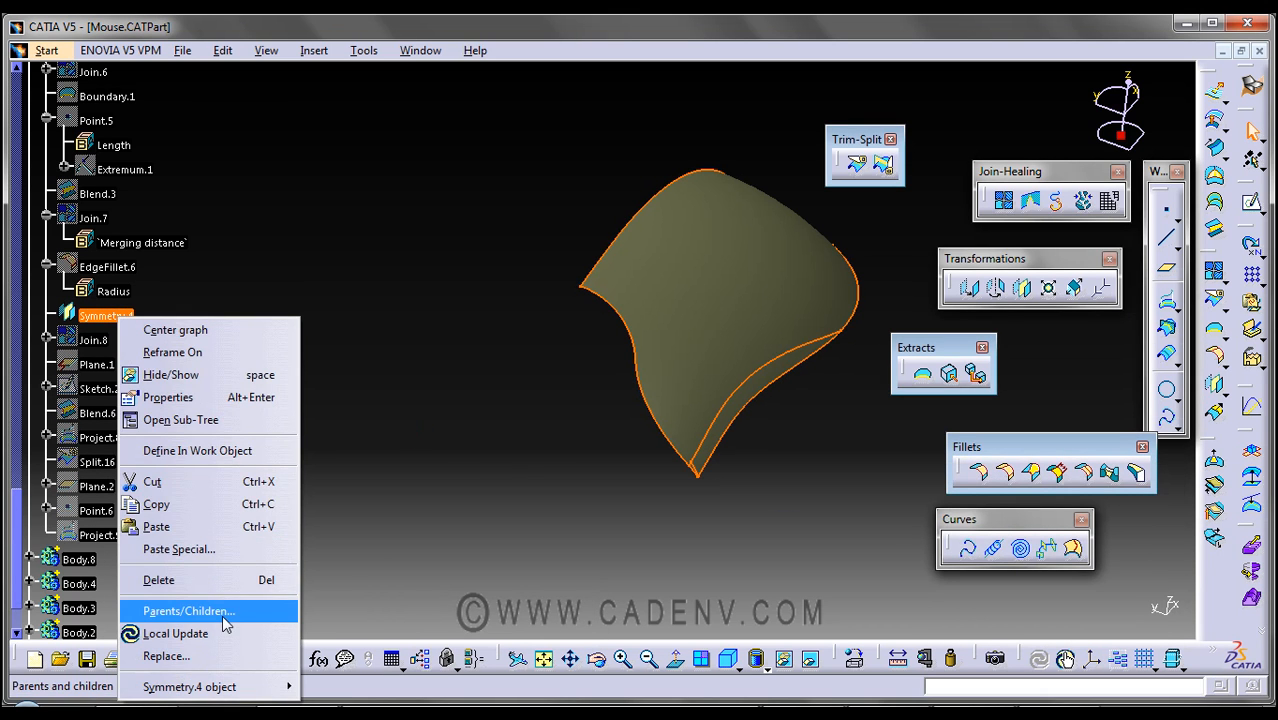
pyautogui.click(189, 610)
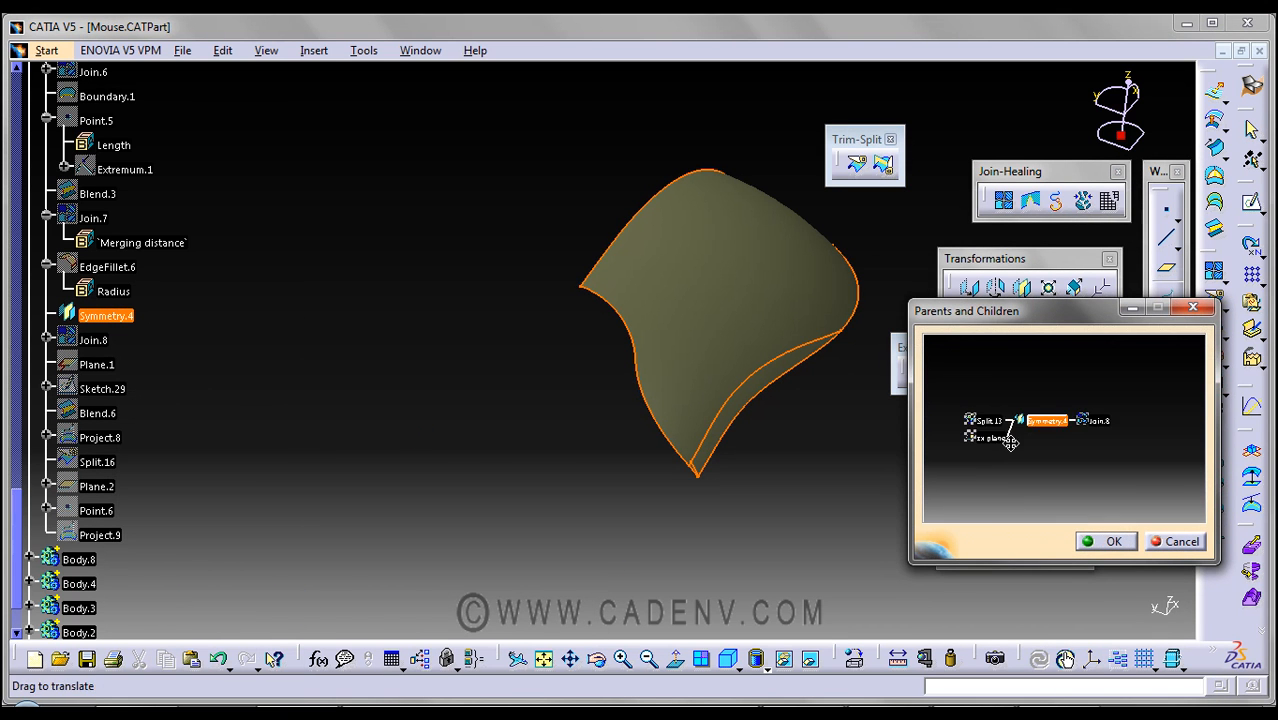
pyautogui.rightClick(1046, 420)
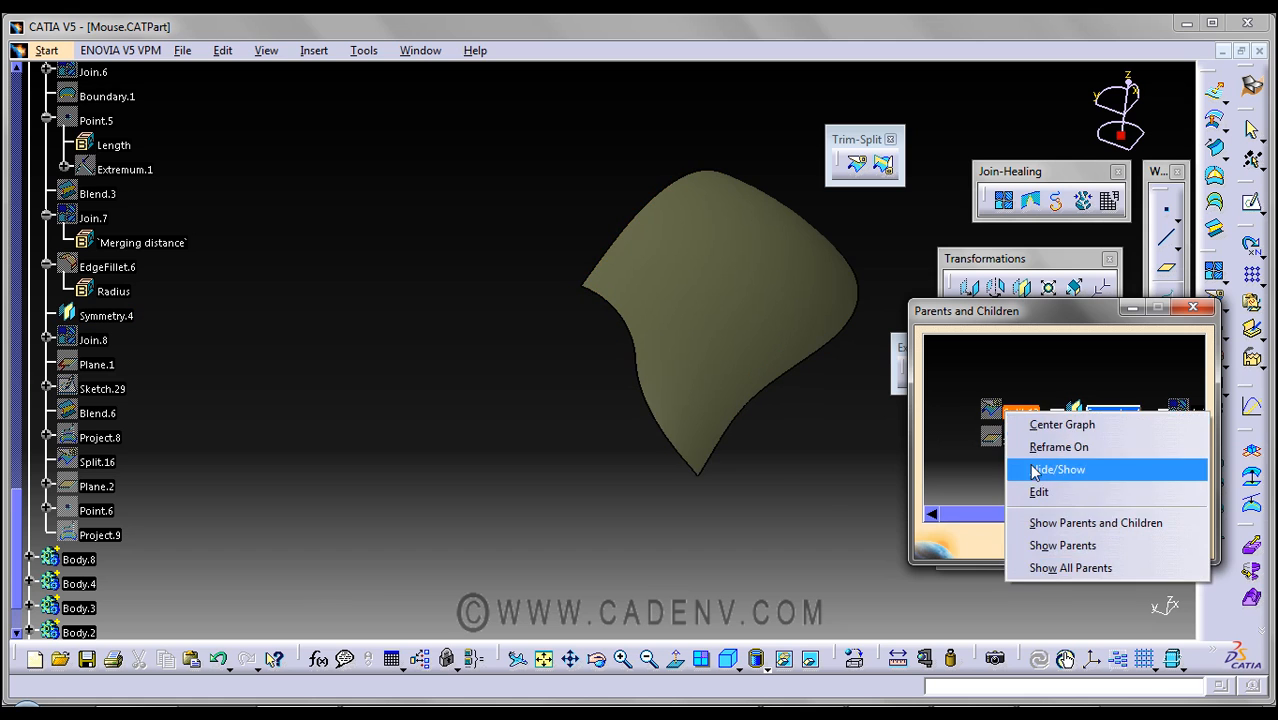
pyautogui.click(1057, 469)
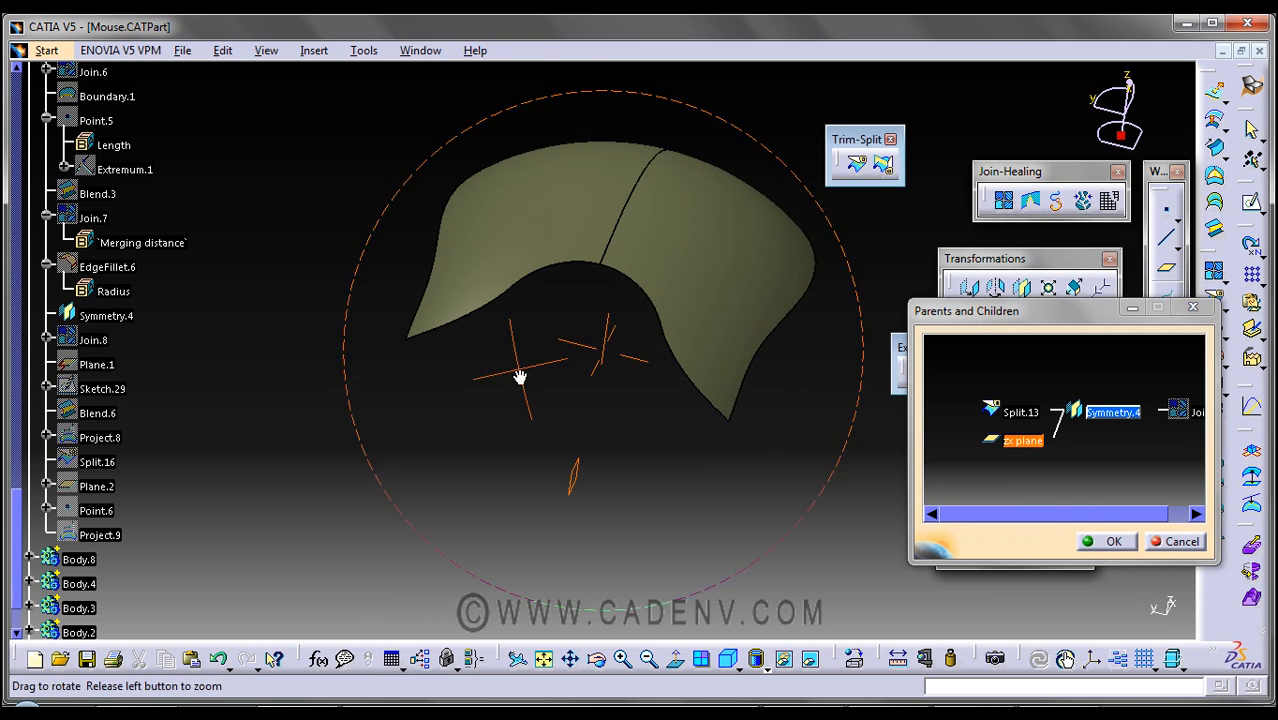
pyautogui.moveTo(519, 378); pyautogui.dragTo(573, 382)
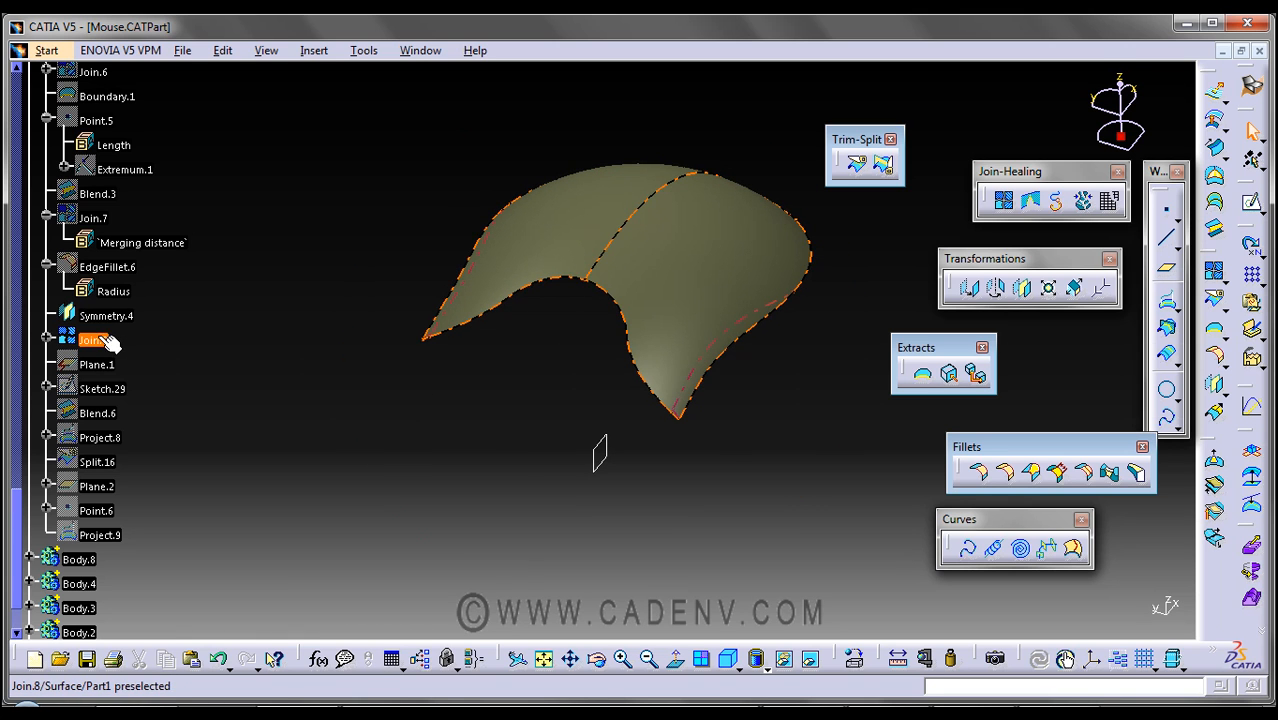
pyautogui.moveTo(700, 292)
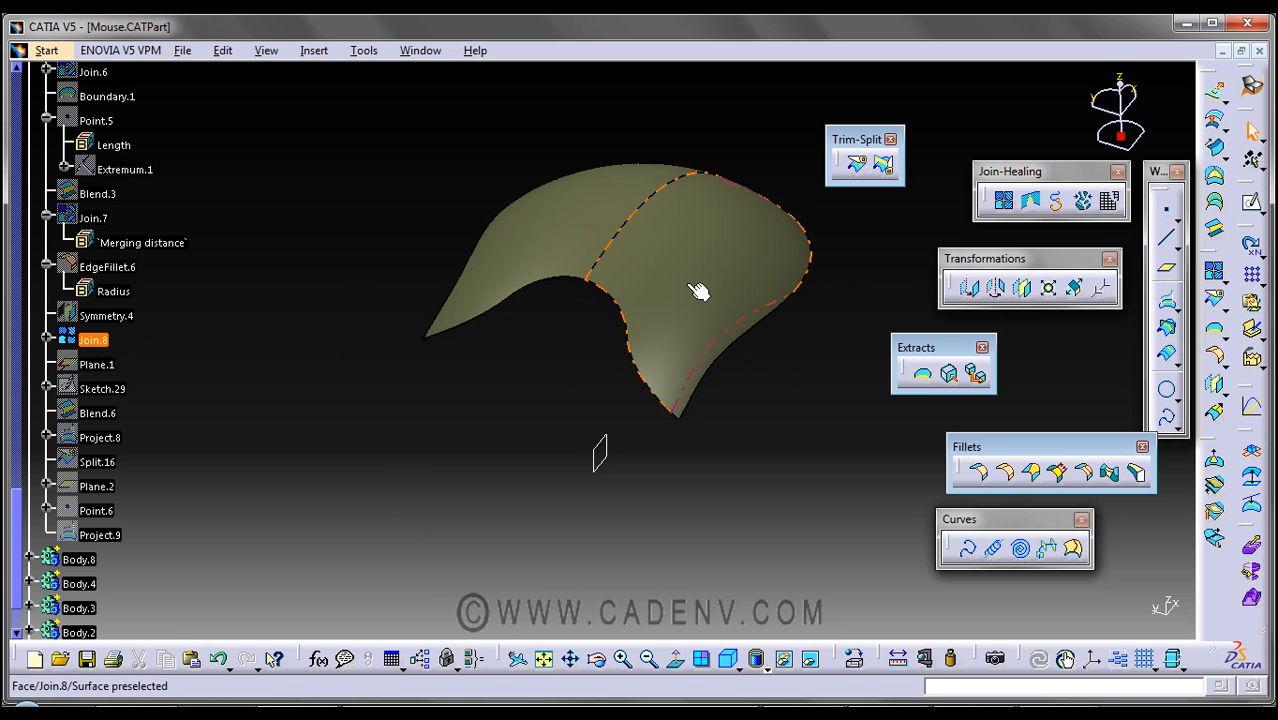
# Inspect Join.8's Parents/Children graph, toggle a source surface's visibility, then close the graph
pyautogui.click(92, 340)
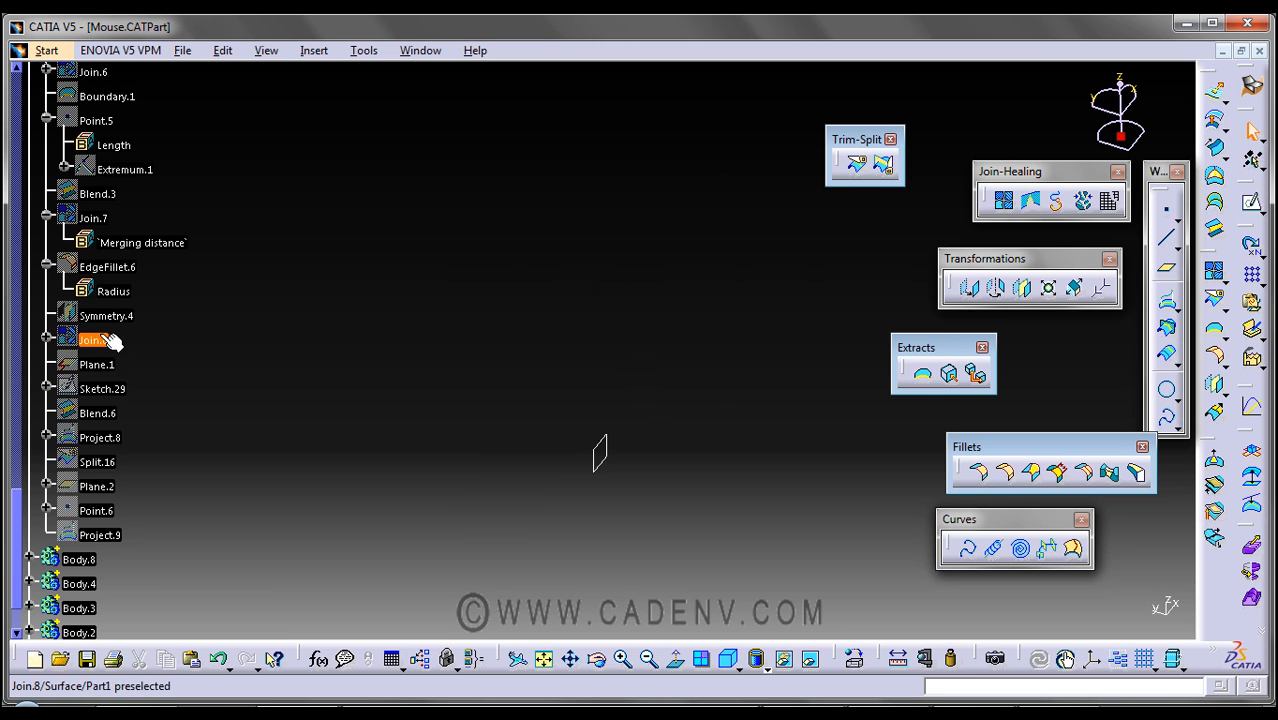
pyautogui.rightClick(90, 340)
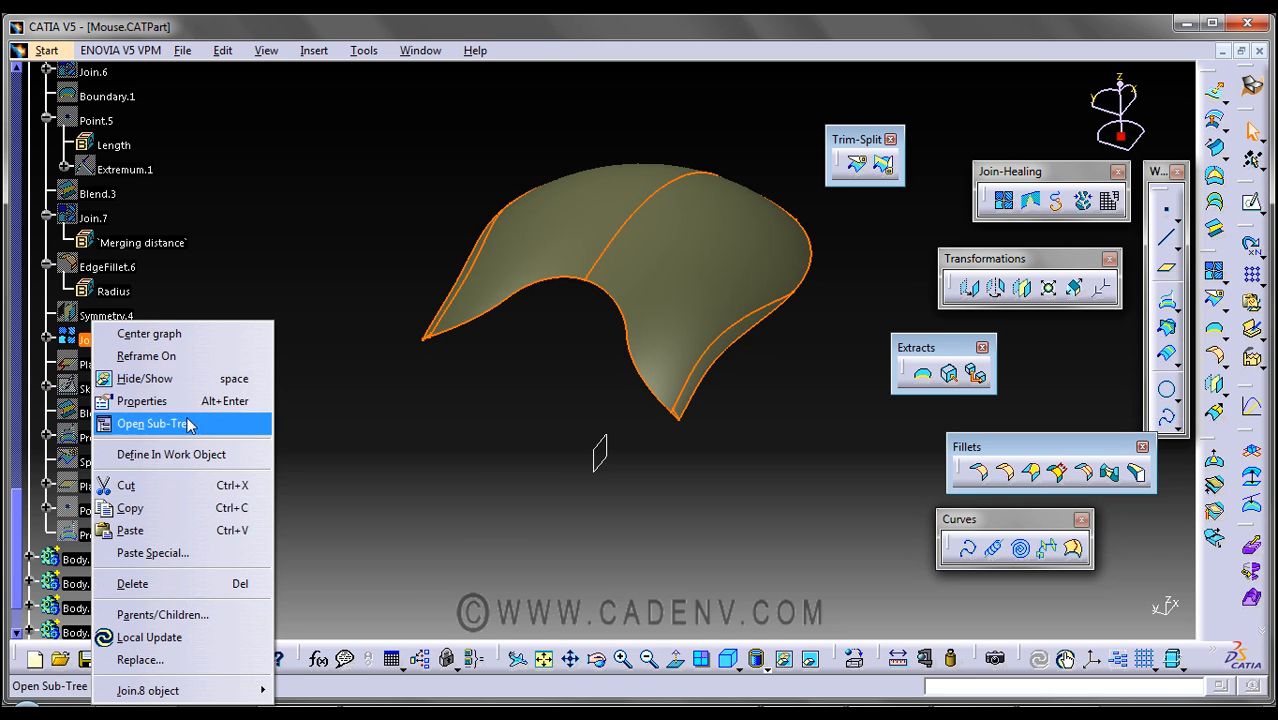
pyautogui.click(162, 614)
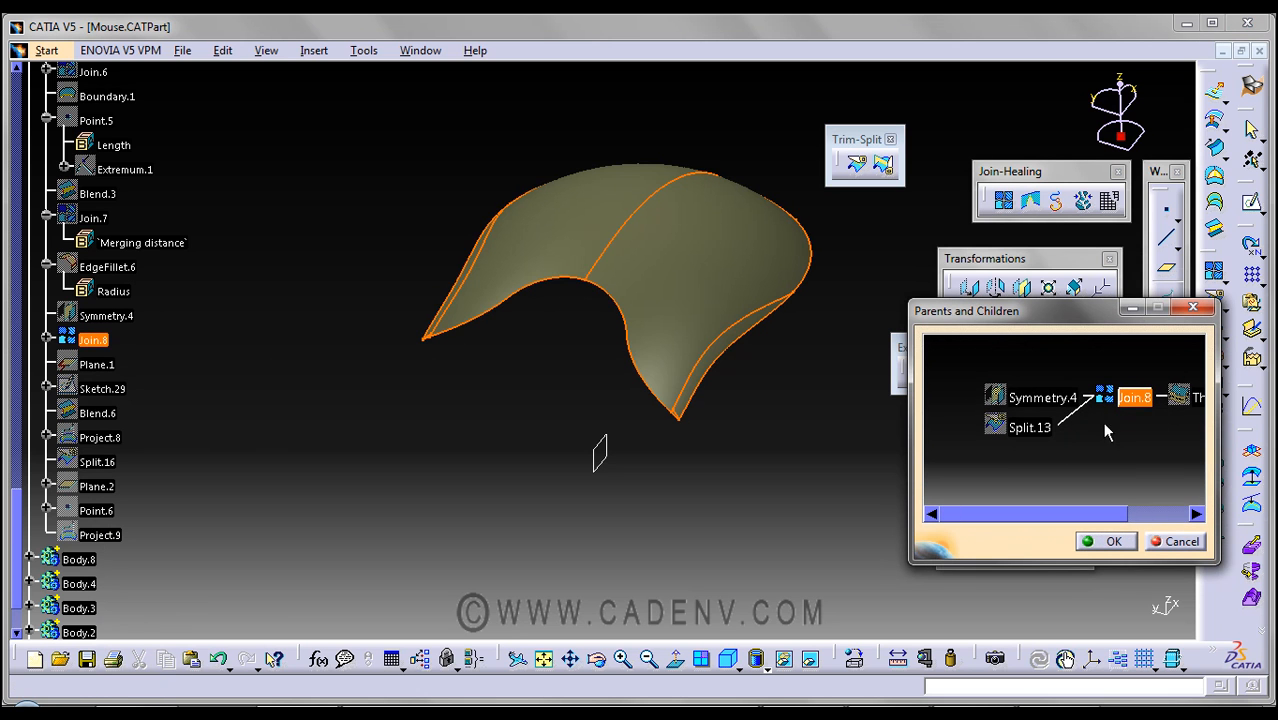
pyautogui.rightClick(1135, 397)
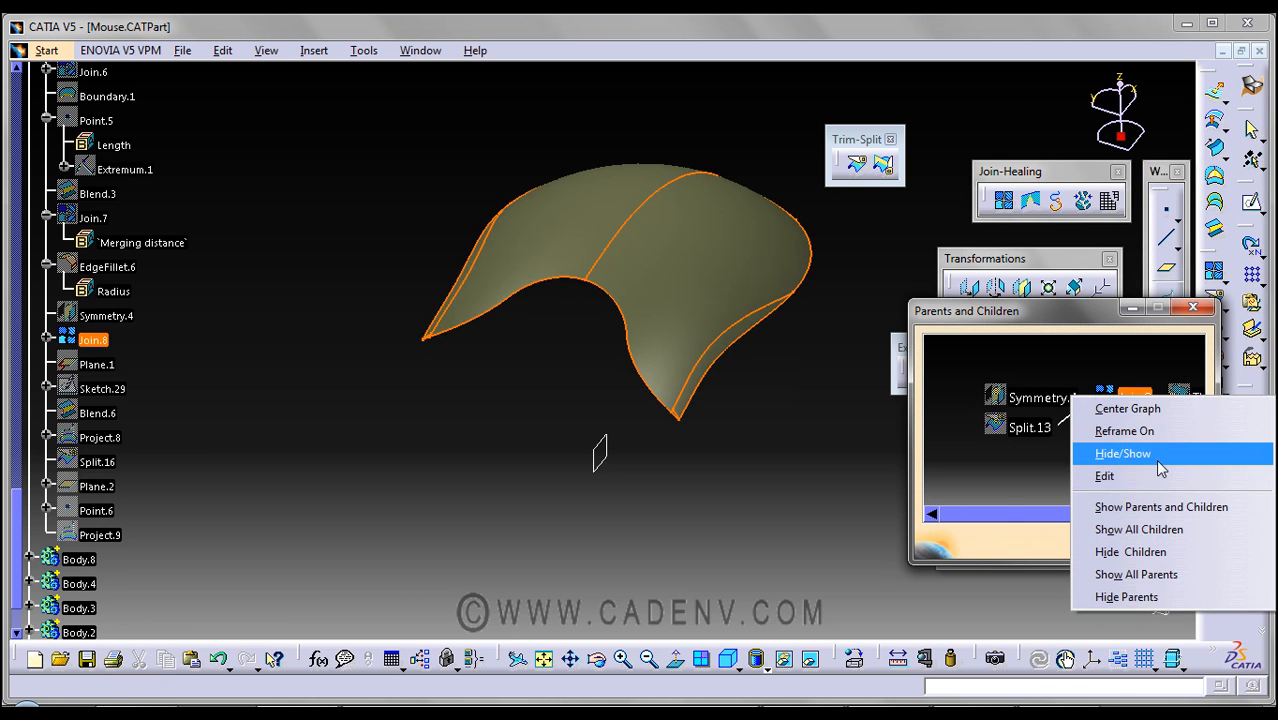
pyautogui.click(1122, 453)
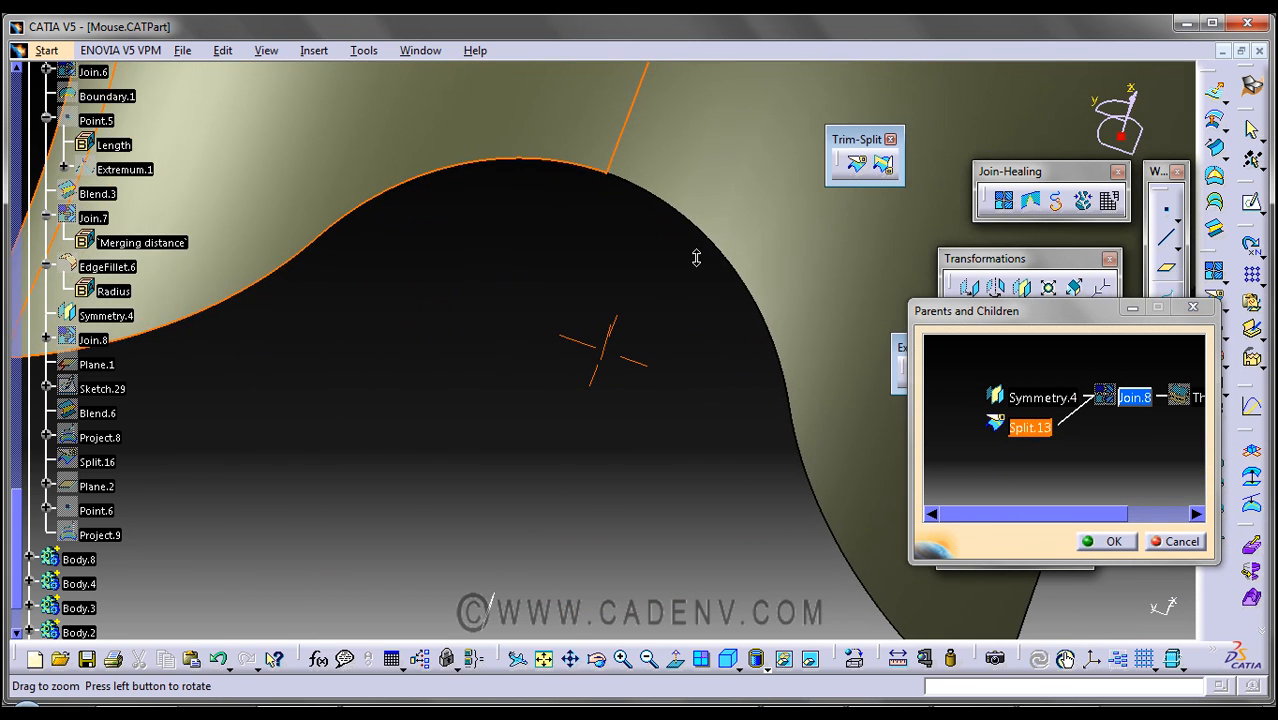
pyautogui.moveTo(696, 257); pyautogui.dragTo(583, 373)
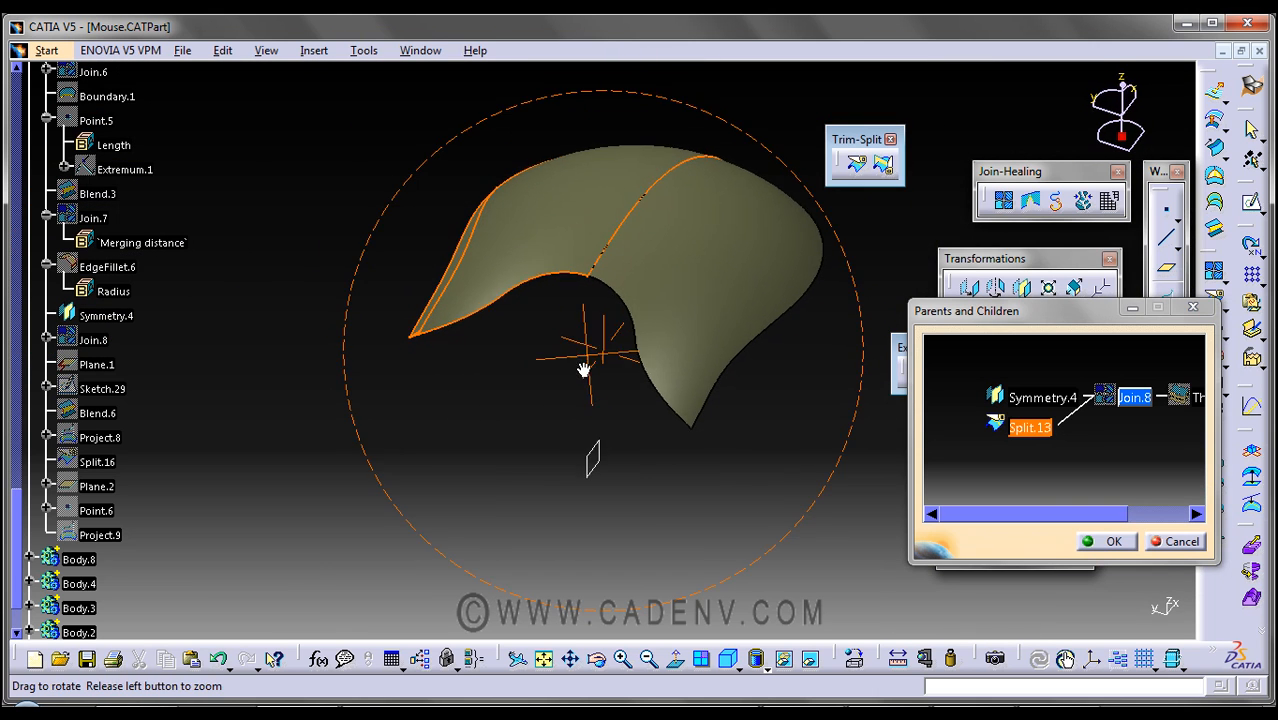
pyautogui.click(1113, 541)
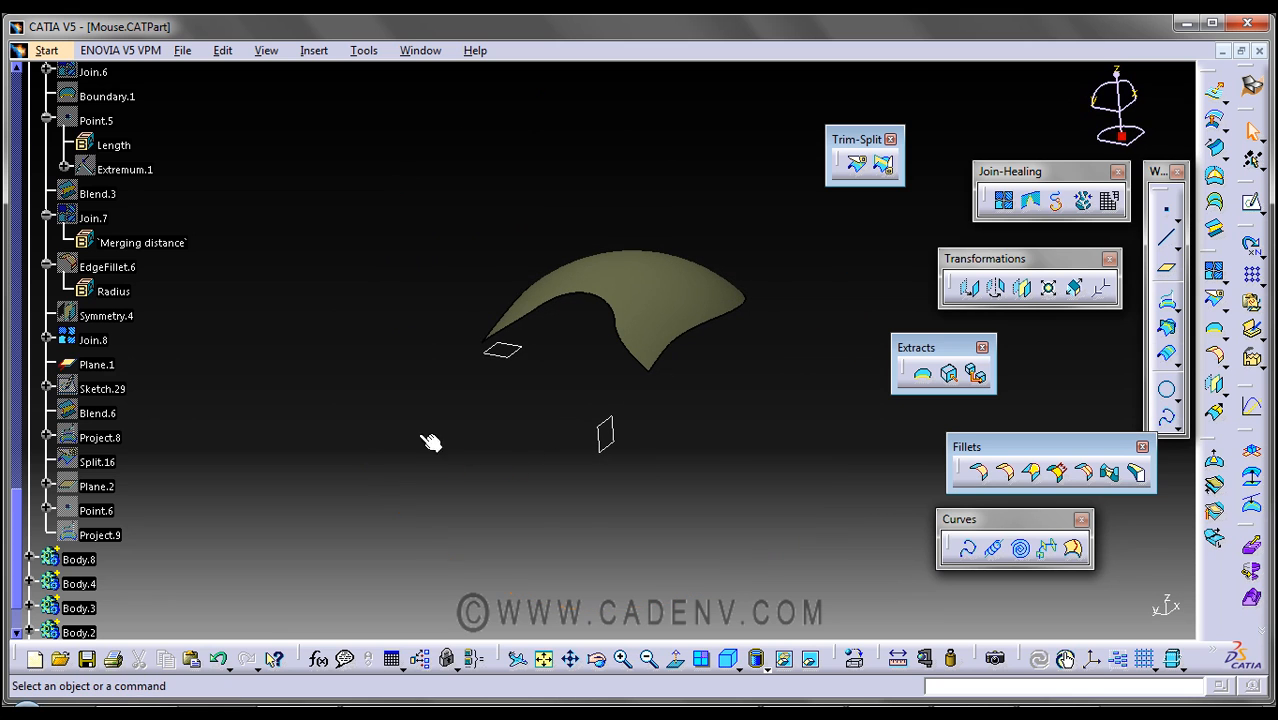
pyautogui.moveTo(100, 389)
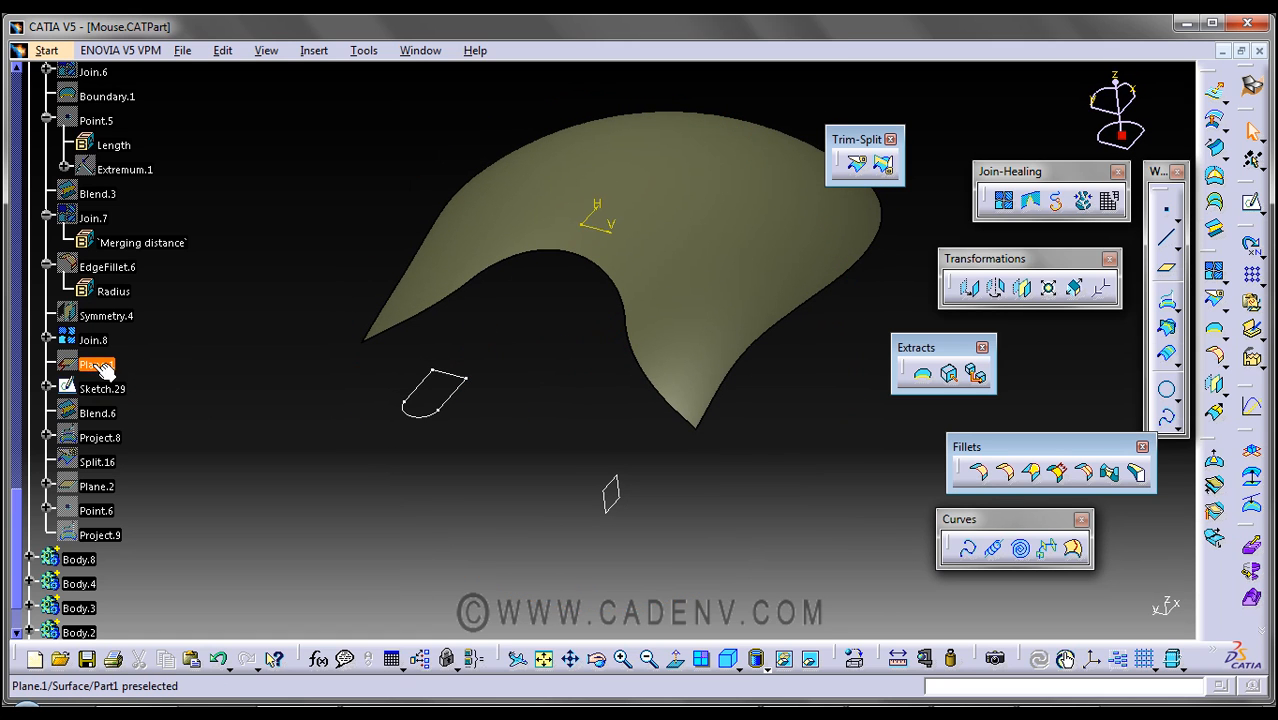
pyautogui.click(102, 388)
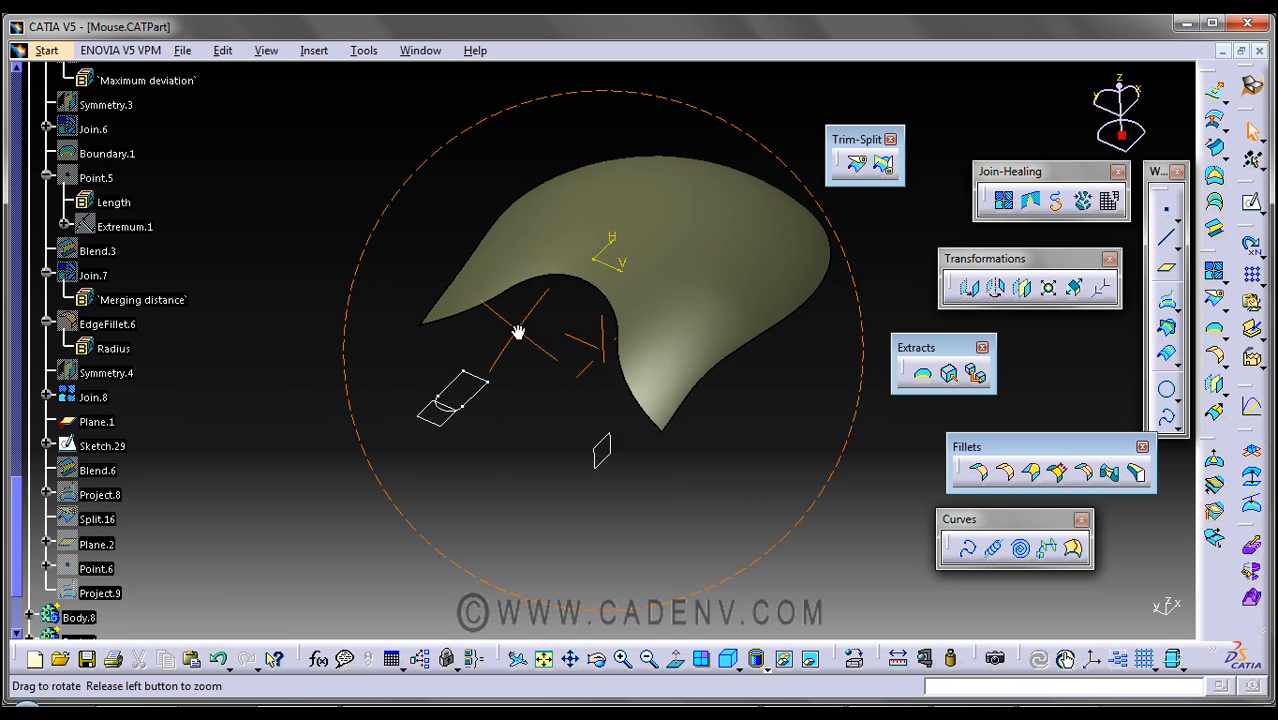
pyautogui.moveTo(518, 332); pyautogui.dragTo(485, 280)
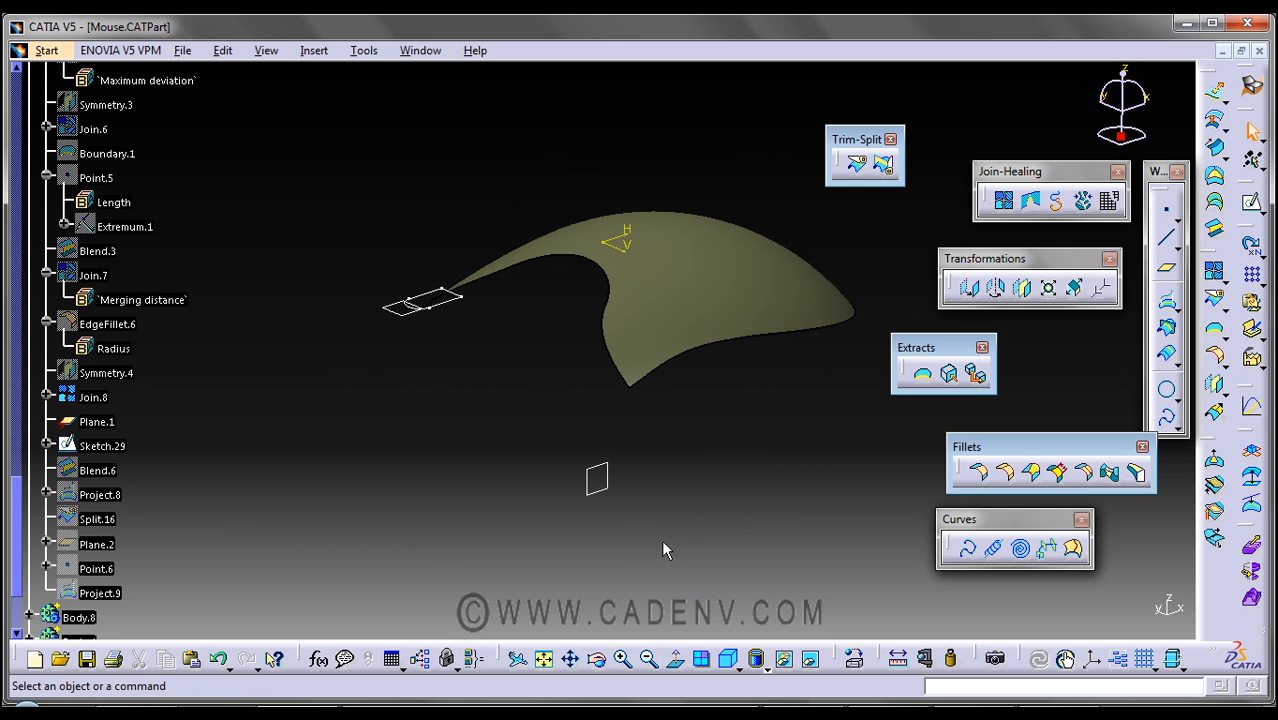
pyautogui.moveTo(730, 660)
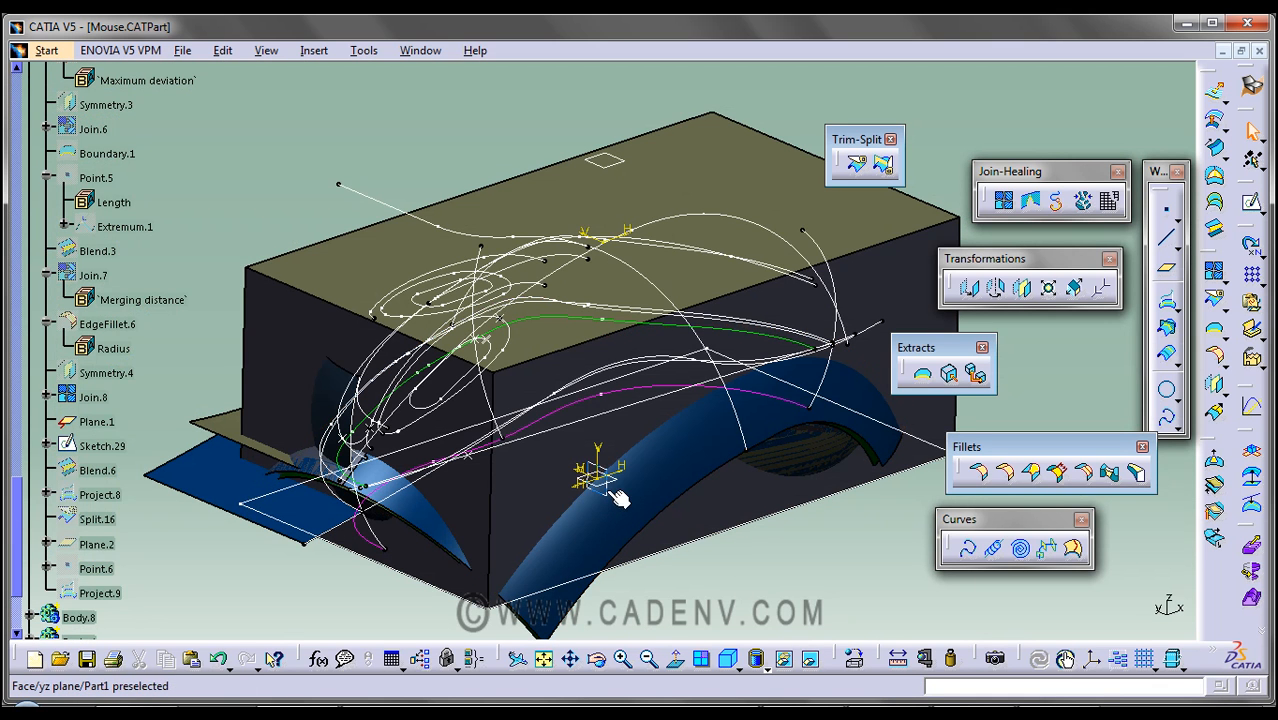
pyautogui.moveTo(810, 659)
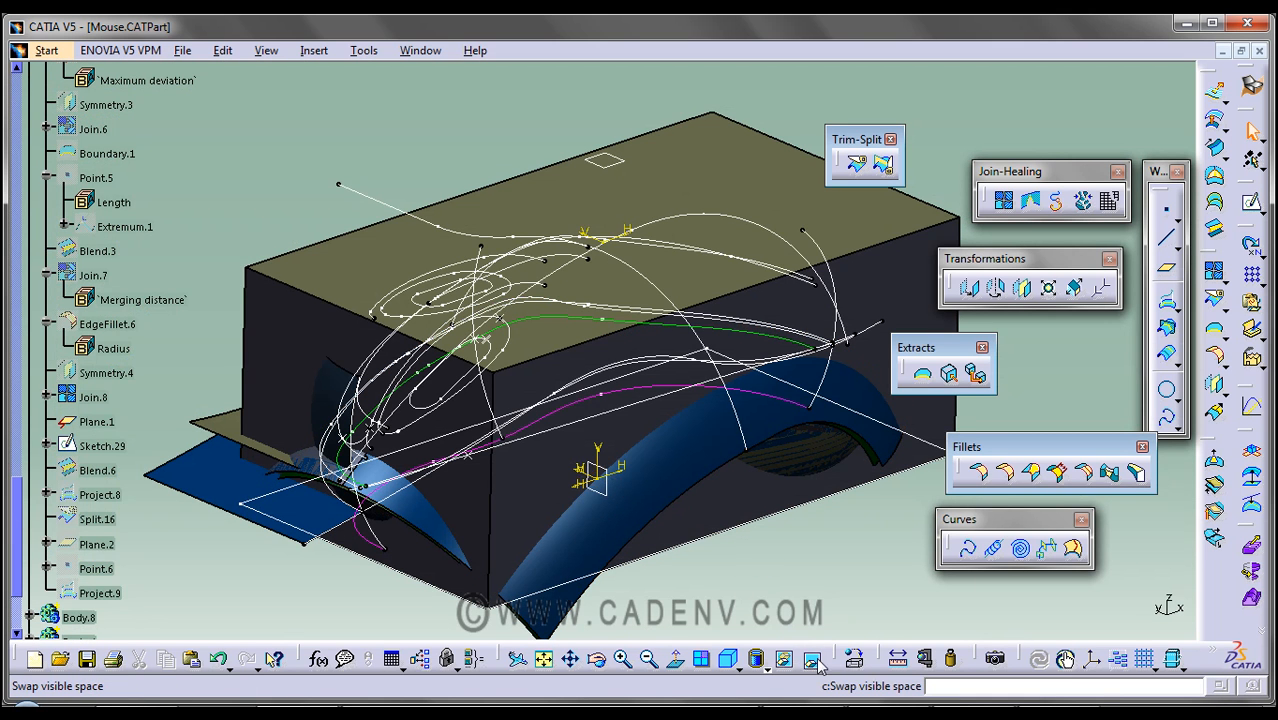
pyautogui.click(813, 658)
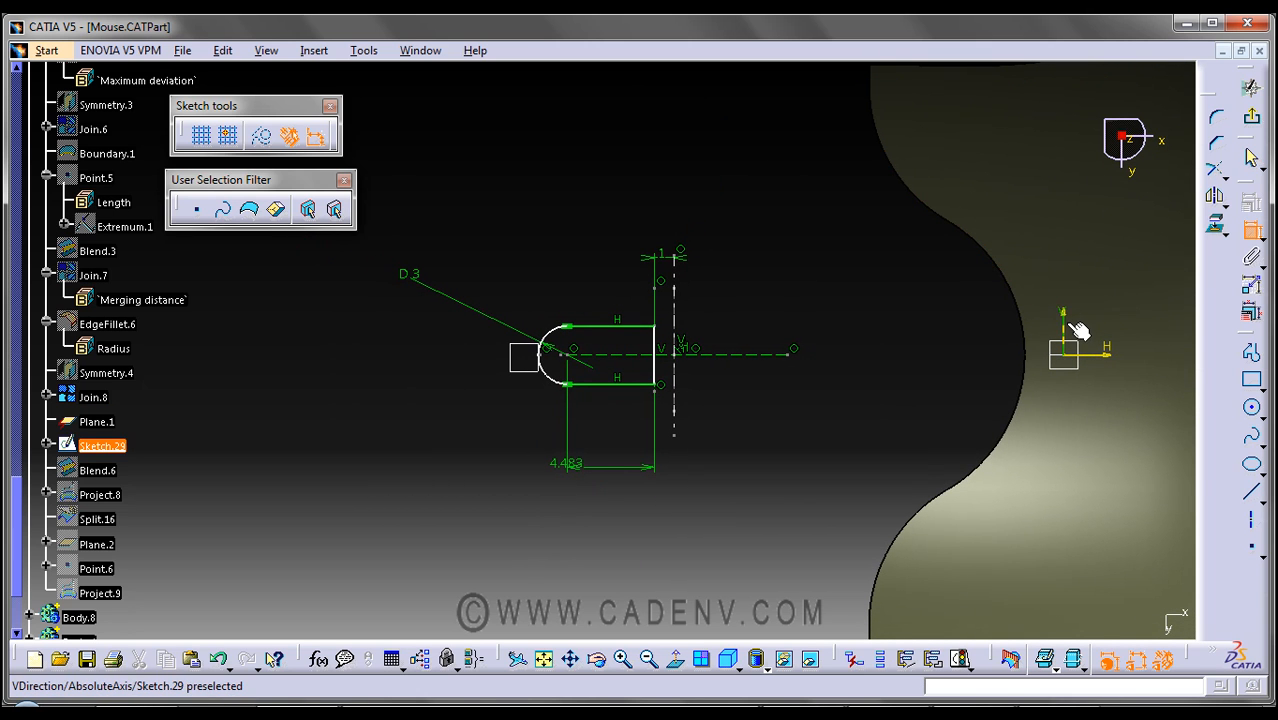
pyautogui.moveTo(665, 373)
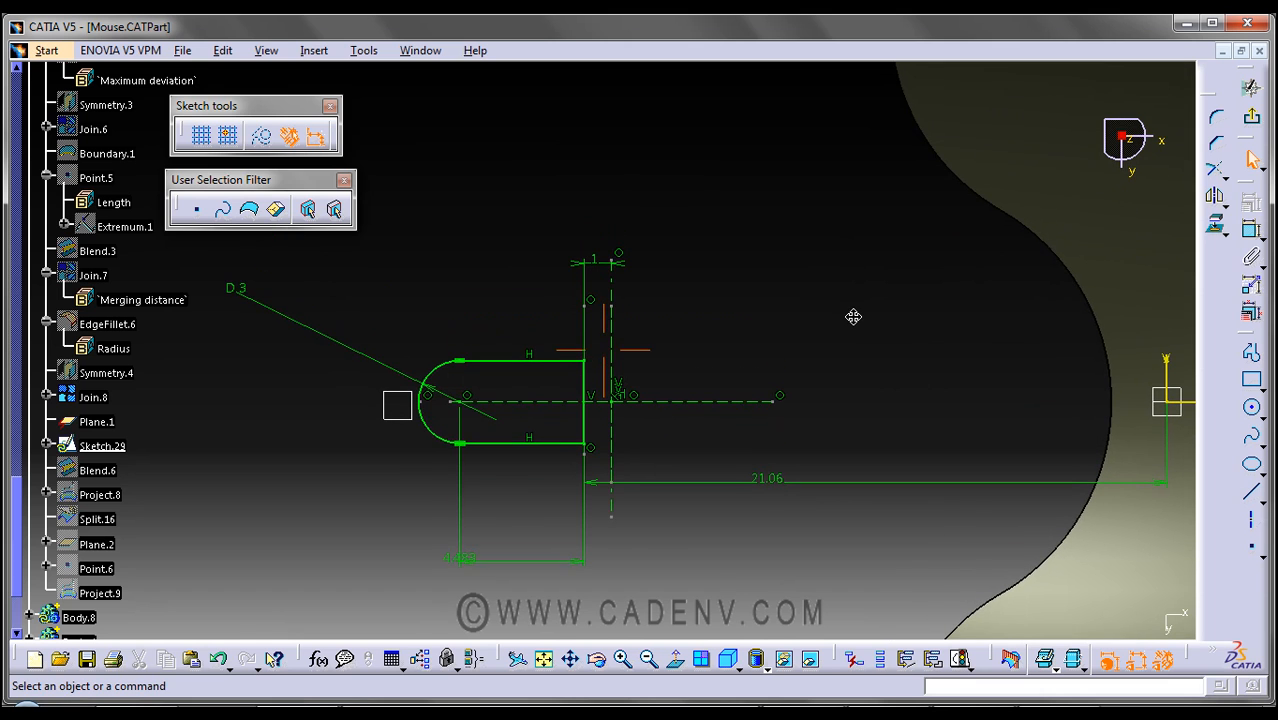
# Select the D3 radius of the slot profile's rounded end
pyautogui.click(345, 180)
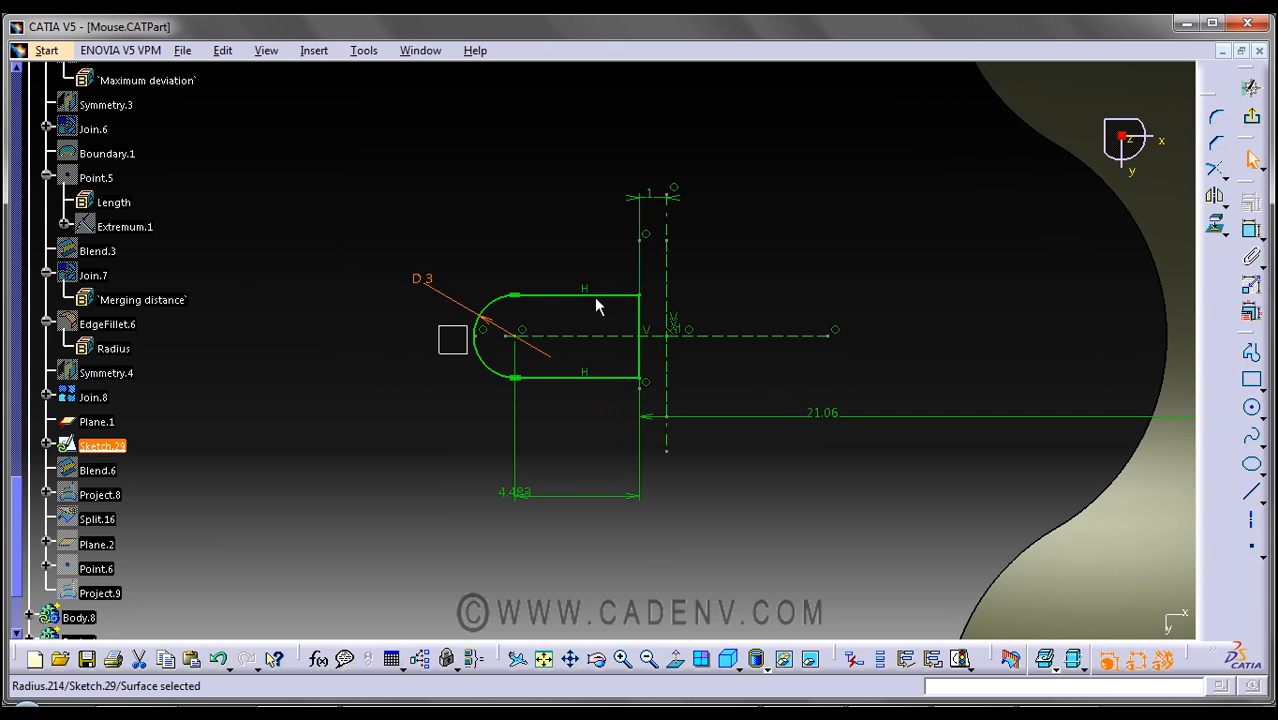
pyautogui.moveTo(510, 287)
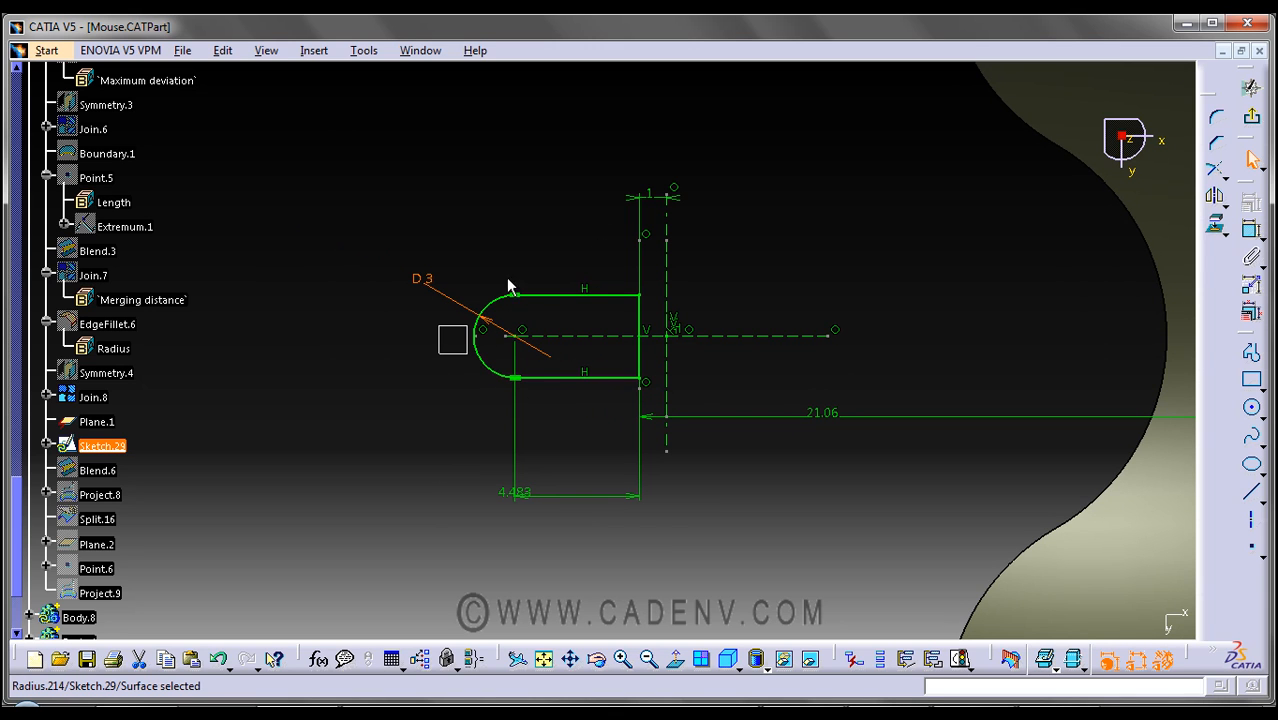
pyautogui.moveTo(535, 485)
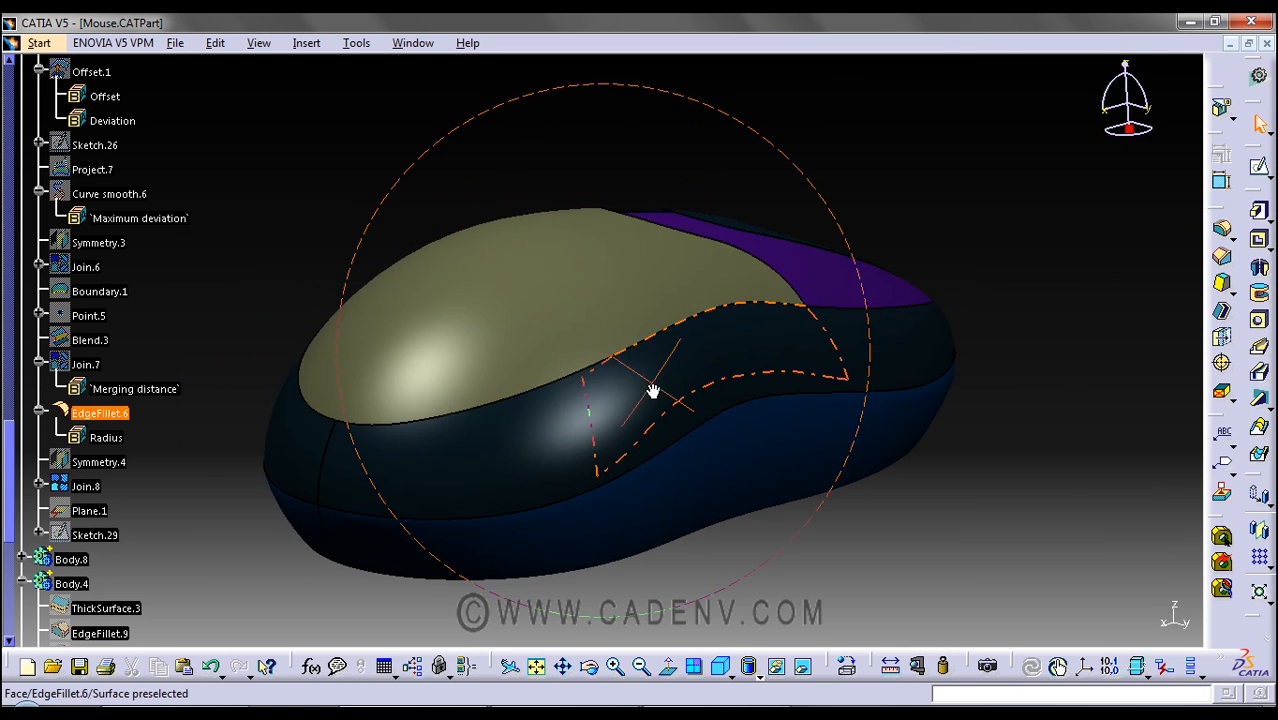
pyautogui.moveTo(650, 390); pyautogui.dragTo(690, 490)
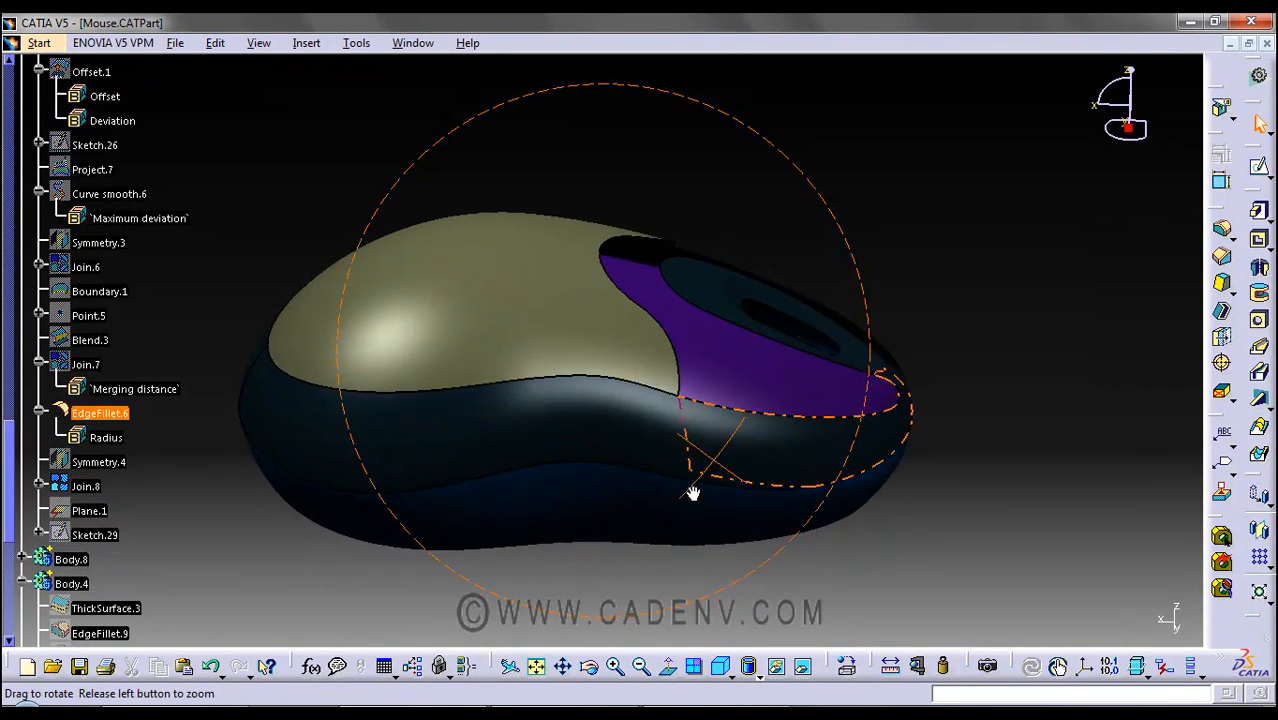
pyautogui.moveTo(693, 493); pyautogui.dragTo(452, 480)
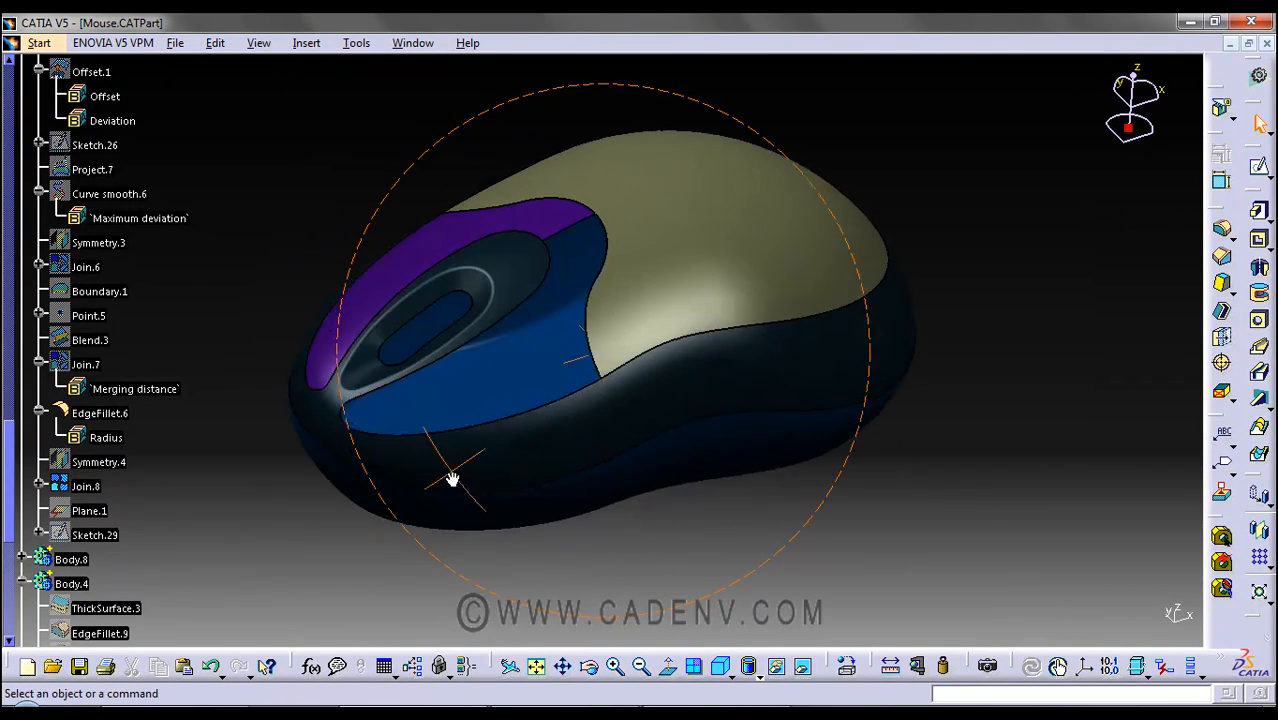
pyautogui.moveTo(452, 479); pyautogui.dragTo(553, 251)
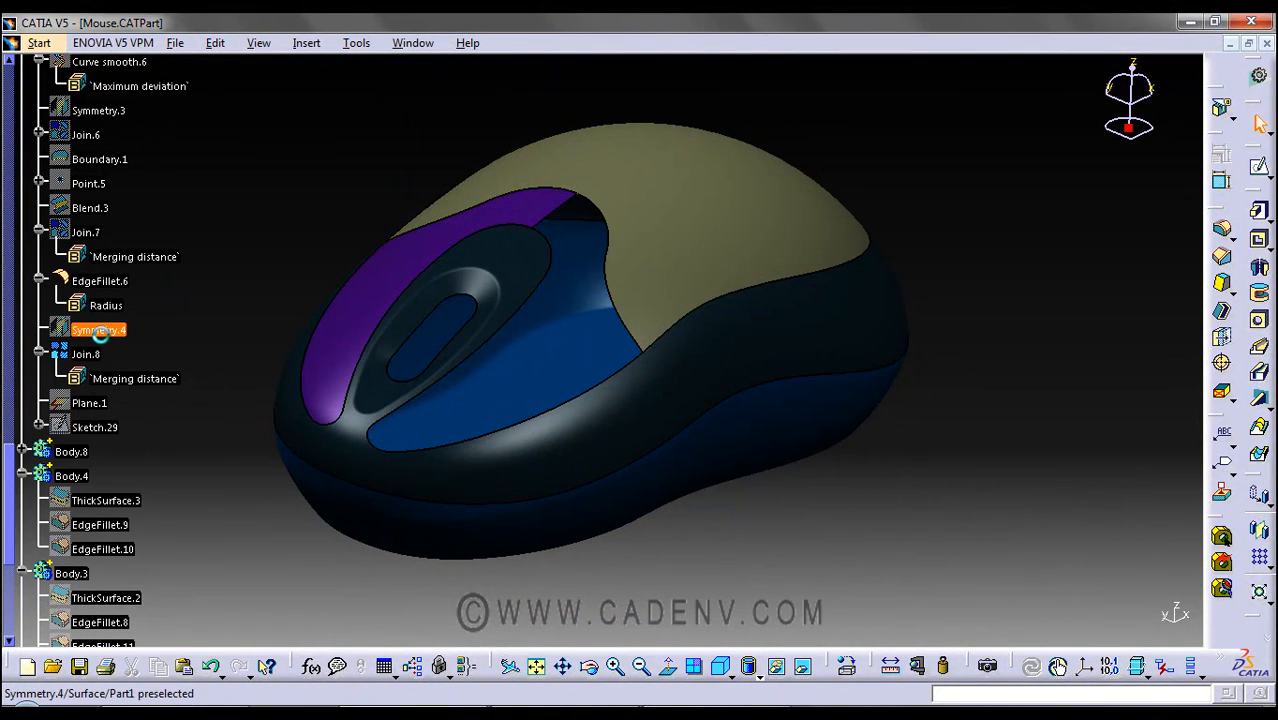
pyautogui.click(85, 354)
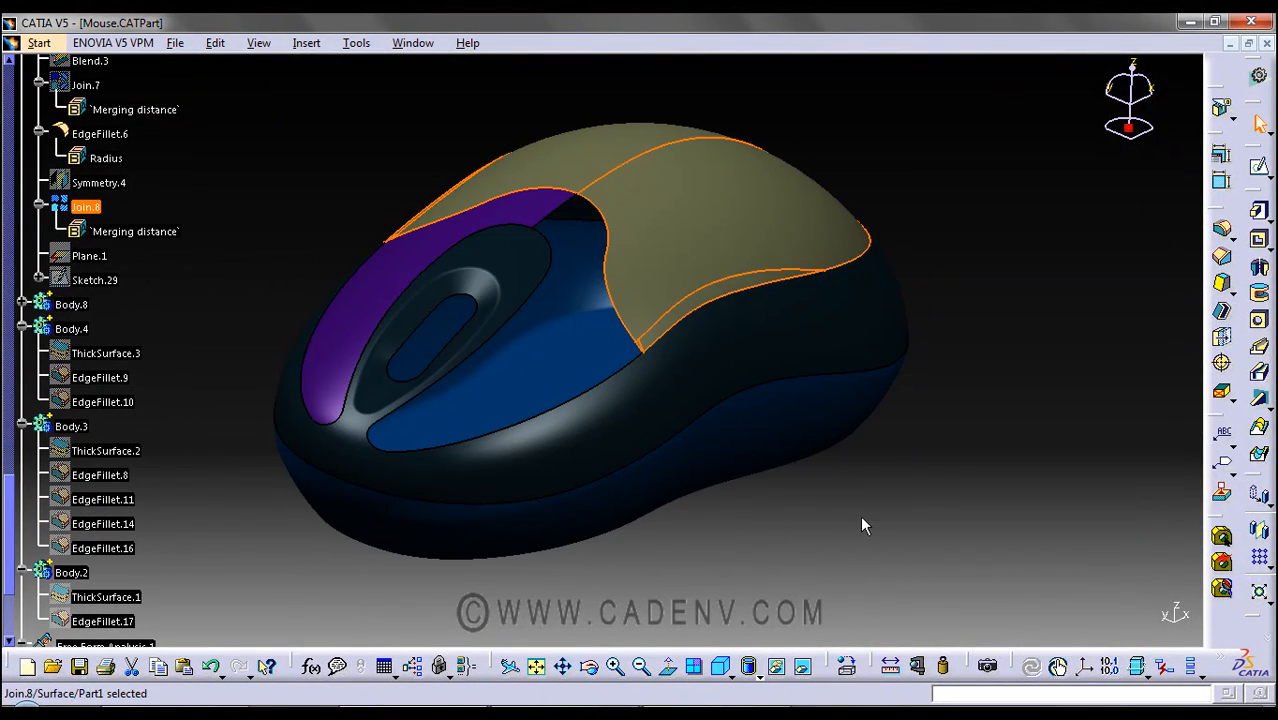
pyautogui.moveTo(865, 525); pyautogui.dragTo(461, 449)
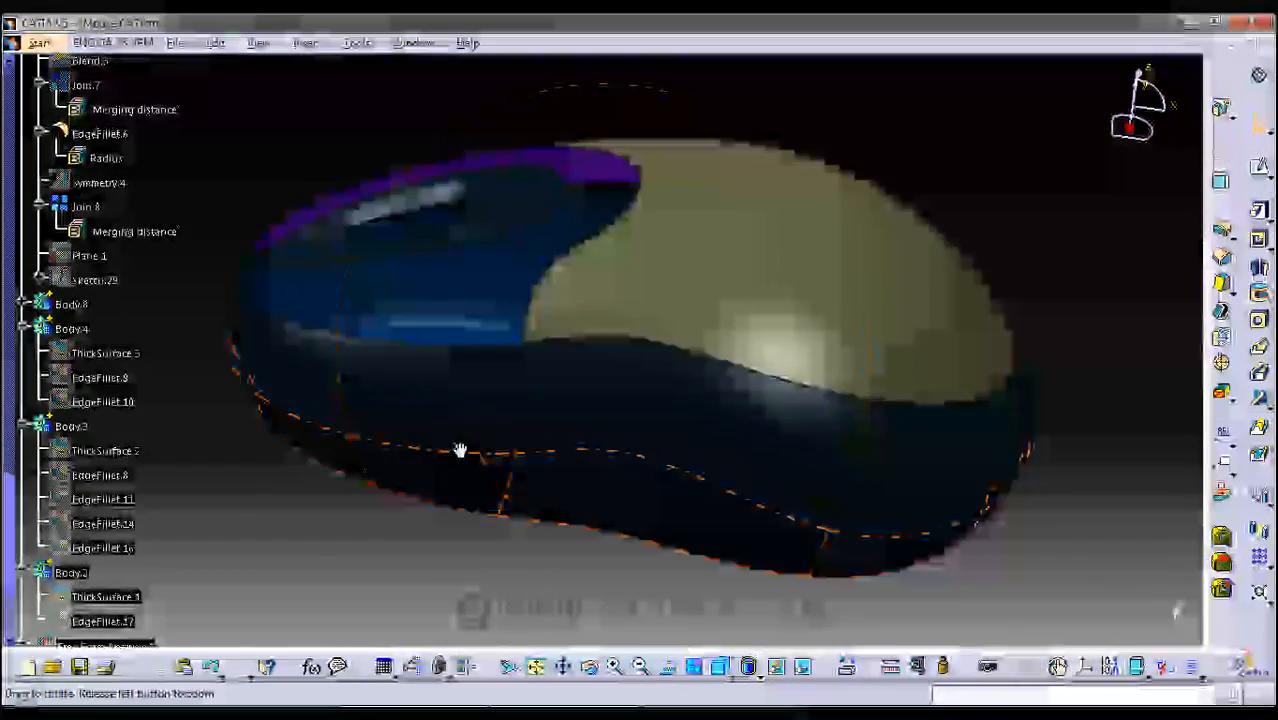
pyautogui.moveTo(460, 450); pyautogui.dragTo(735, 400)
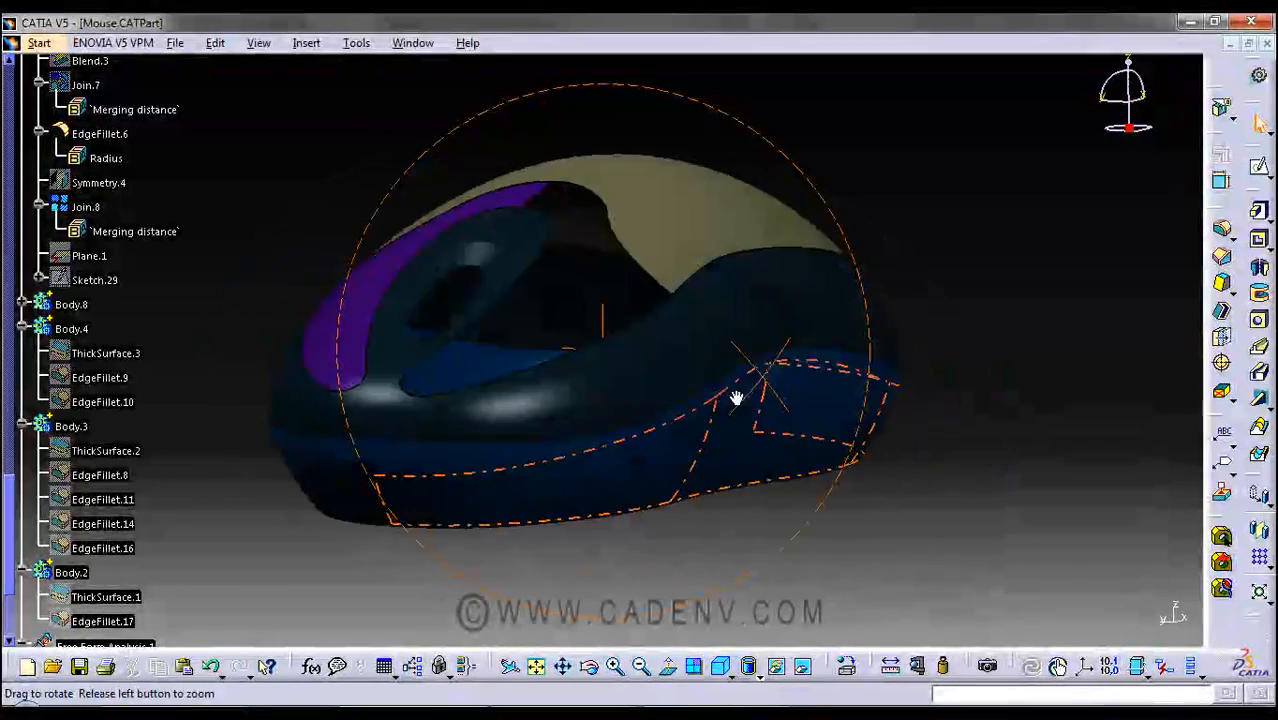
pyautogui.moveTo(735, 398); pyautogui.dragTo(455, 380)
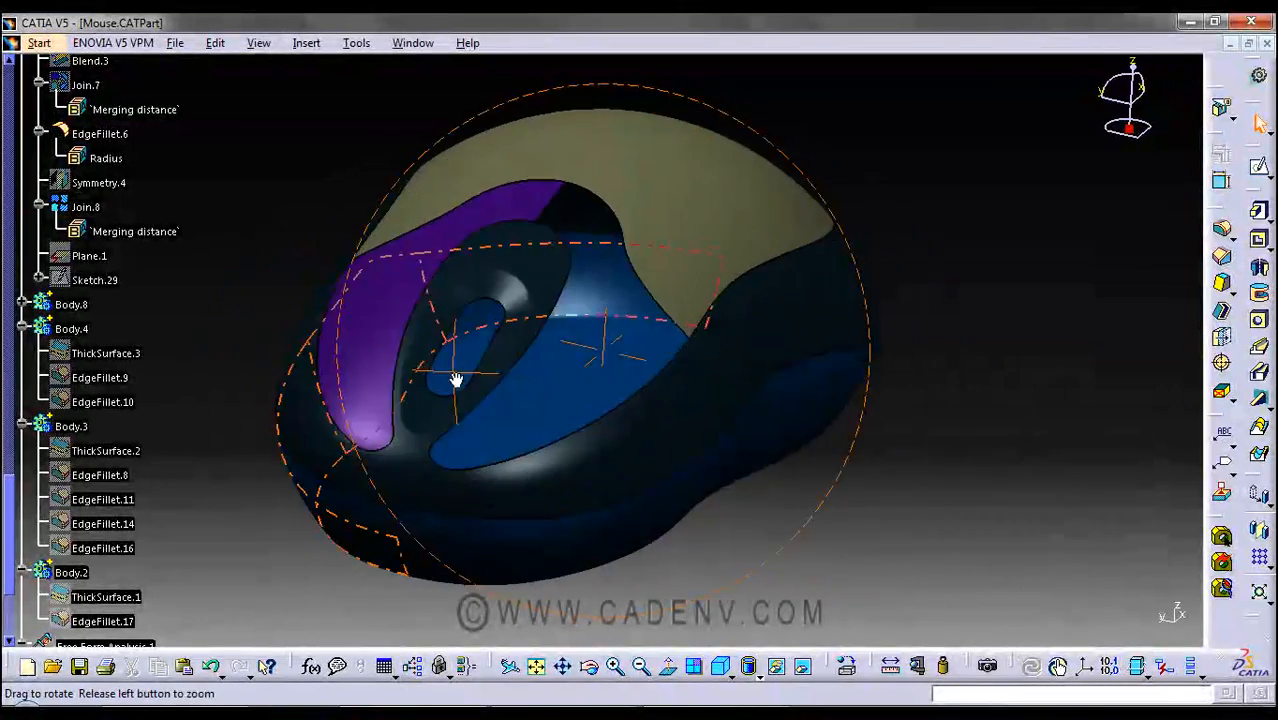
pyautogui.moveTo(455, 378); pyautogui.dragTo(491, 327)
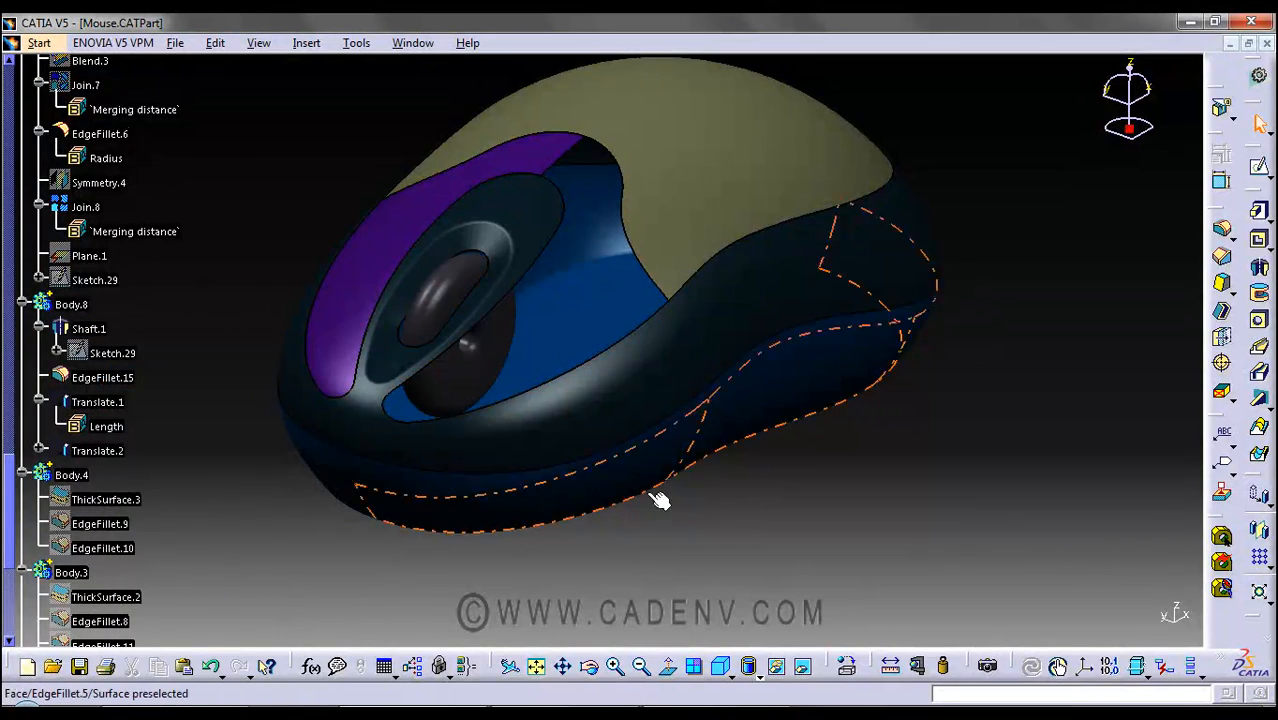
# Orbit the model and collapse Body.8, Body.4 and Body.7 in the specification tree
pyautogui.moveTo(660, 500); pyautogui.dragTo(680, 432)
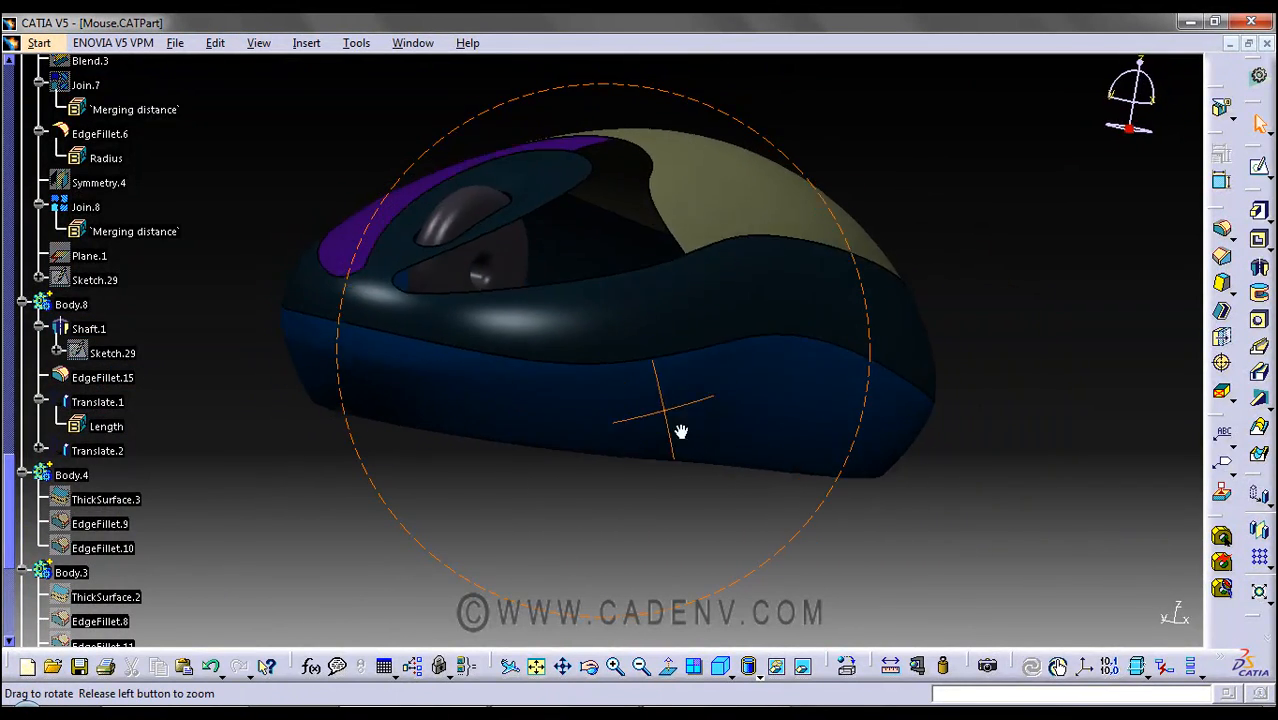
pyautogui.moveTo(680, 431); pyautogui.dragTo(617, 400)
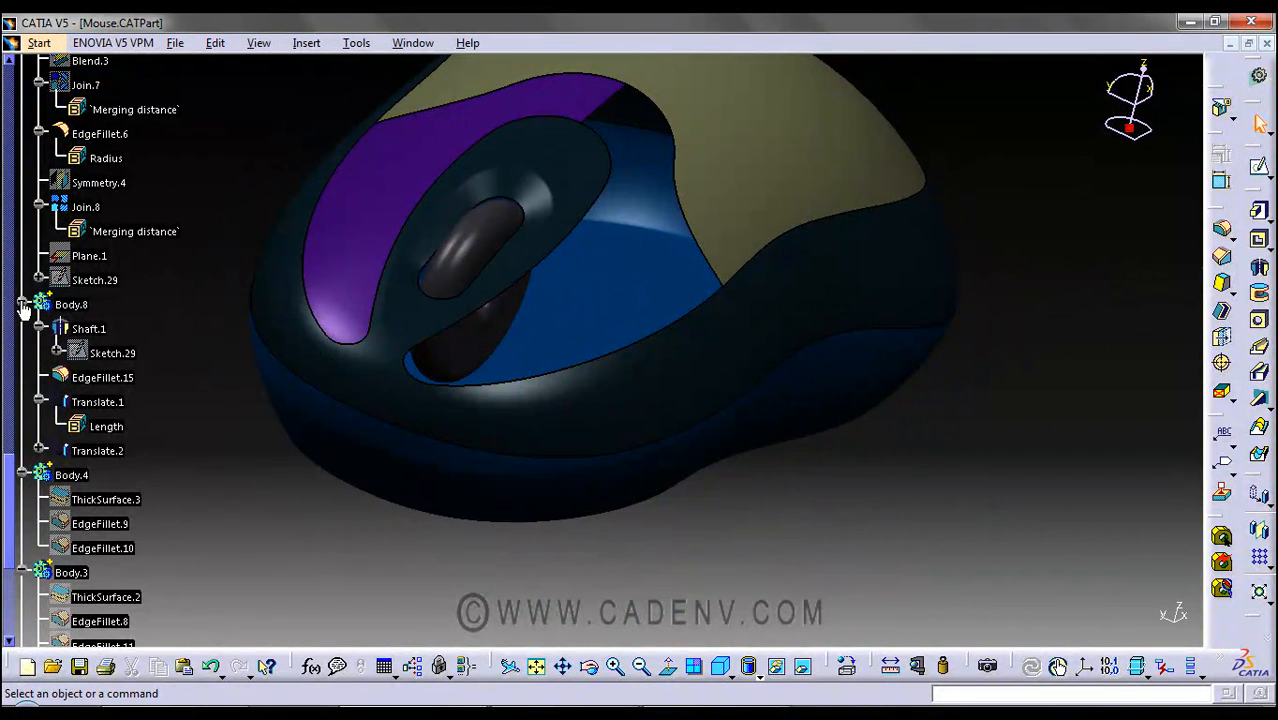
pyautogui.click(71, 304)
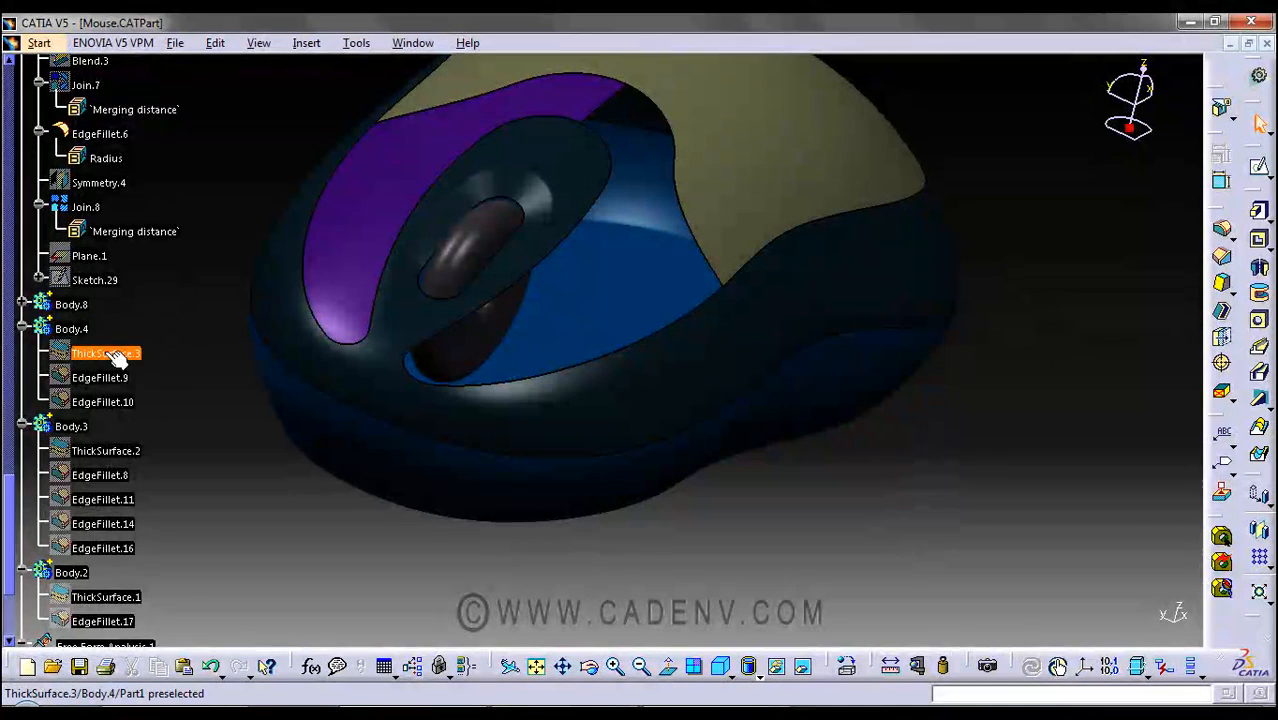
pyautogui.rightClick(105, 353)
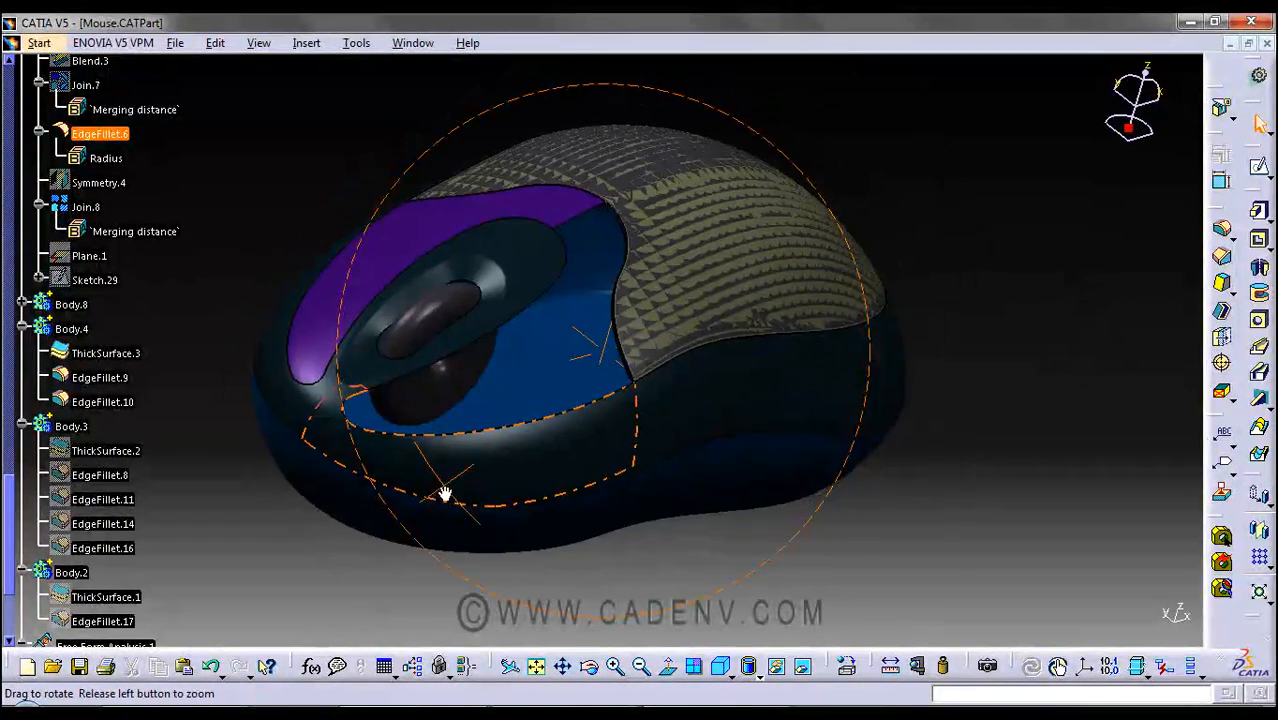
pyautogui.moveTo(445, 495); pyautogui.dragTo(525, 285)
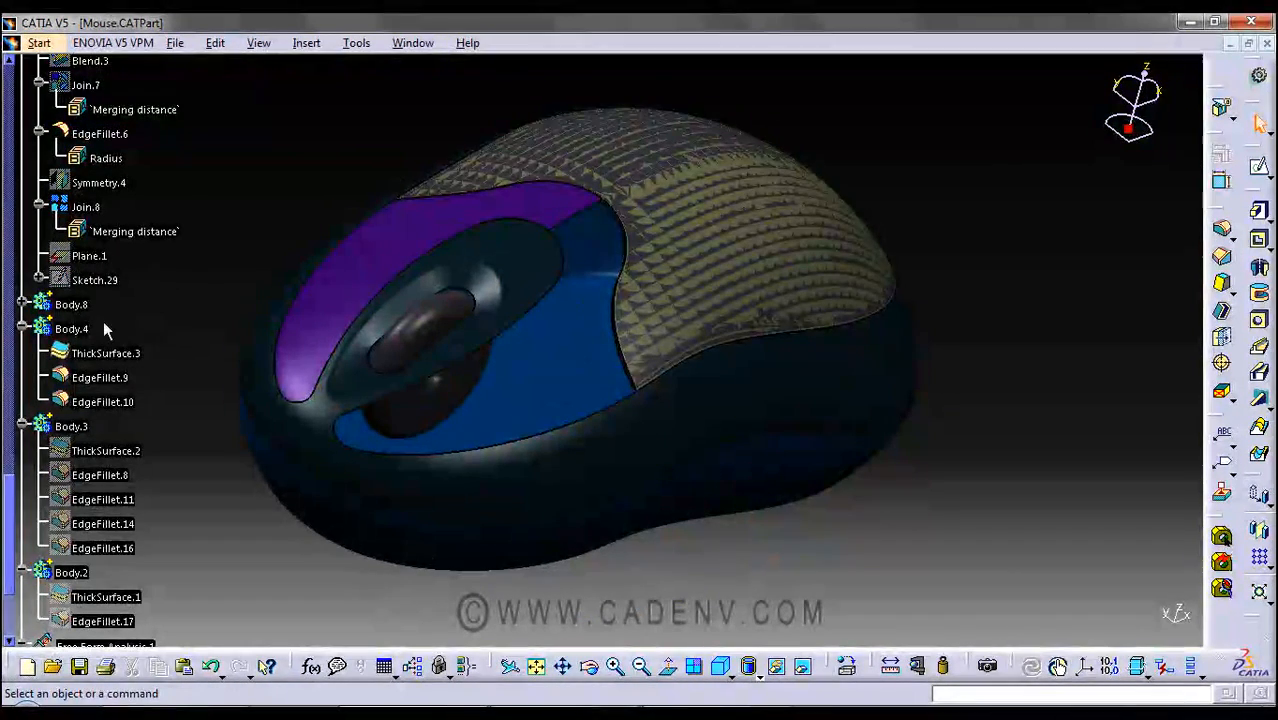
pyautogui.click(23, 328)
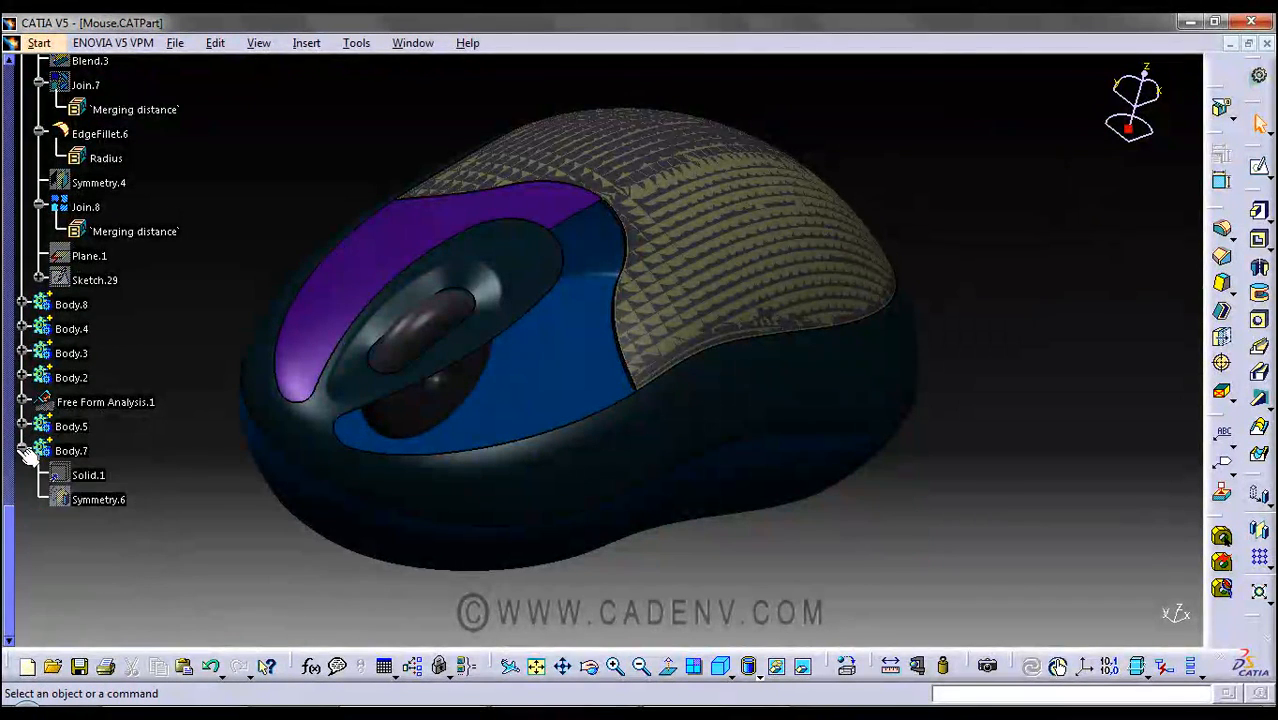
pyautogui.click(23, 450)
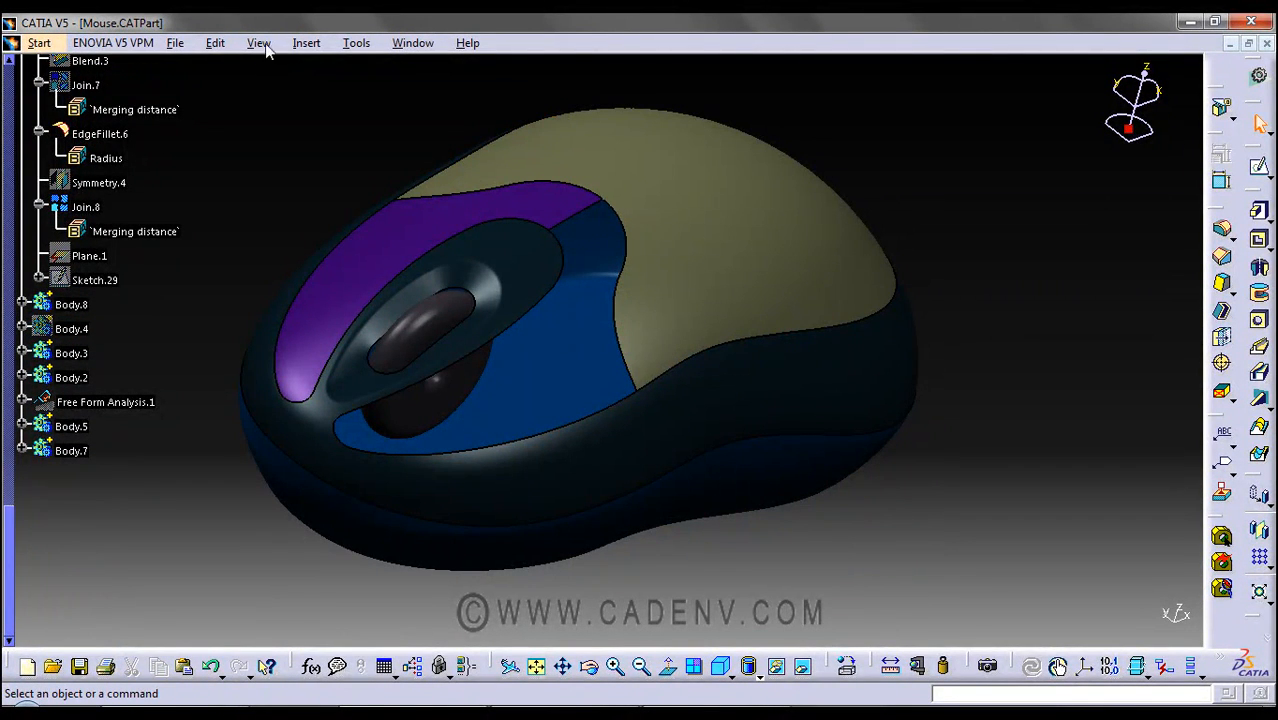
pyautogui.click(306, 42)
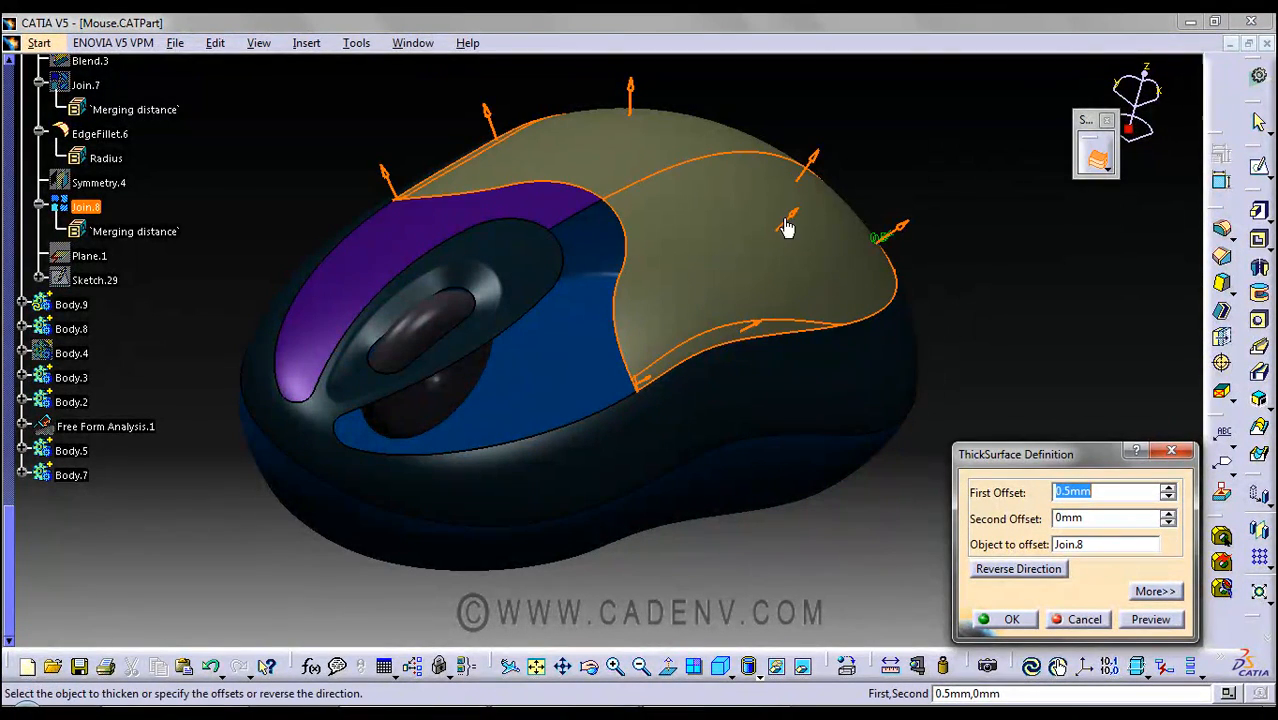
# Thicken Join.8 by 0.5 mm inward as ThickSurface.5 in Body.9
pyautogui.moveTo(788, 225); pyautogui.dragTo(785, 240)
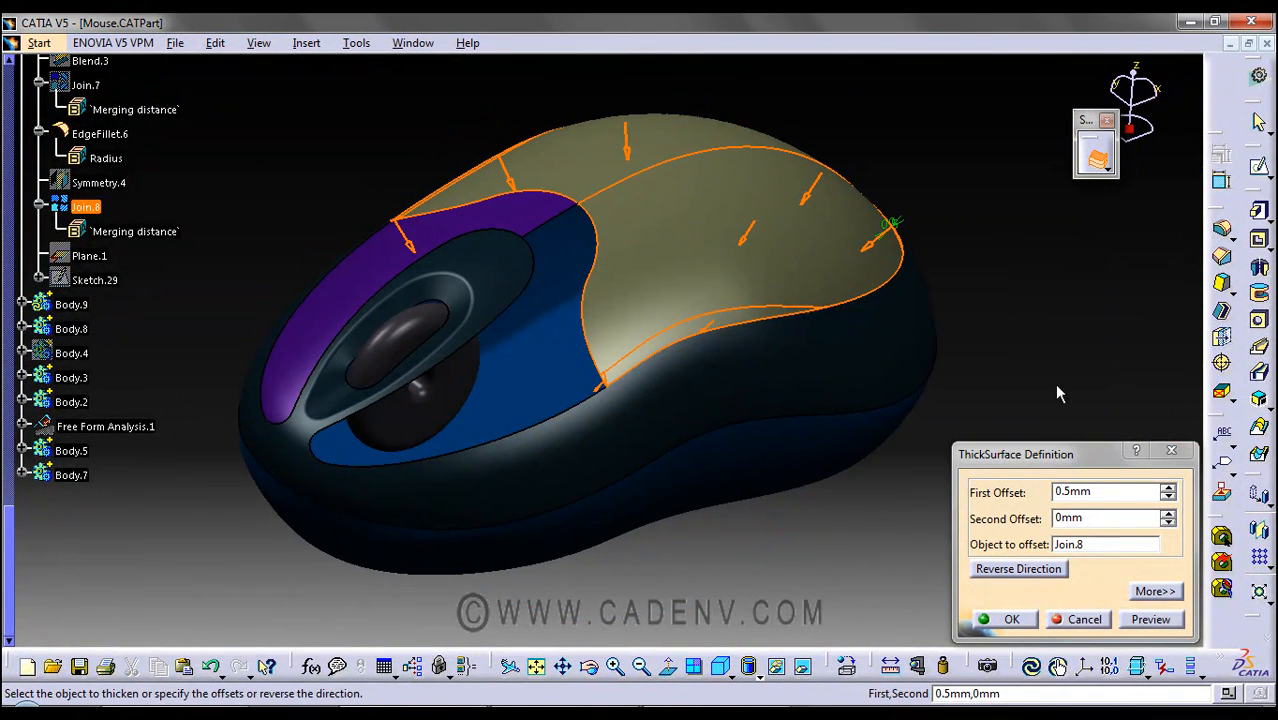
pyautogui.tripleClick(1105, 492)
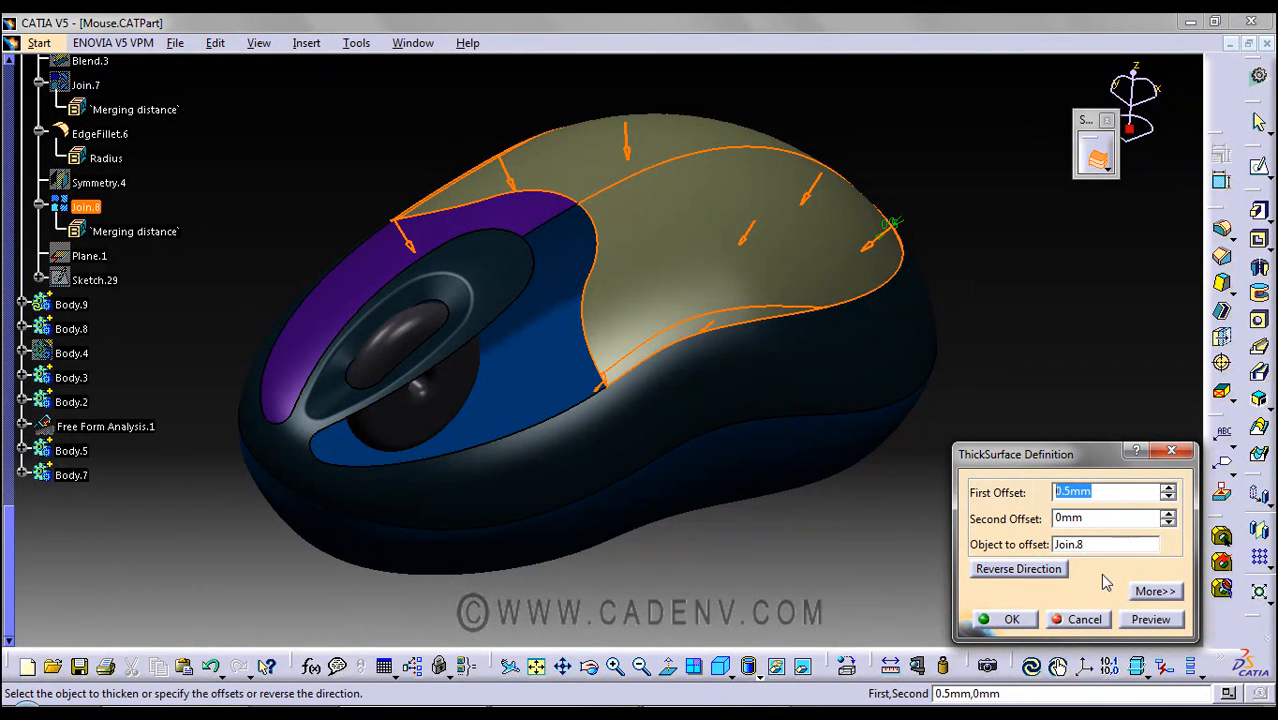
pyautogui.click(1011, 618)
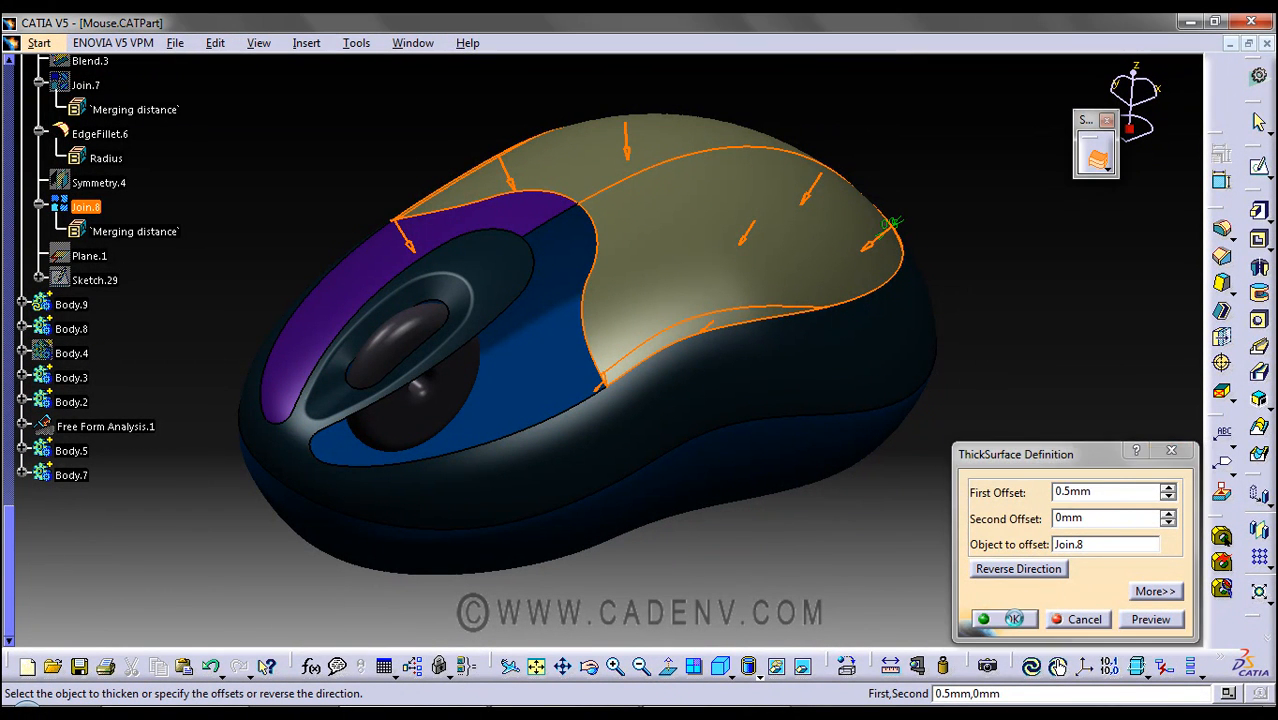
pyautogui.click(1013, 618)
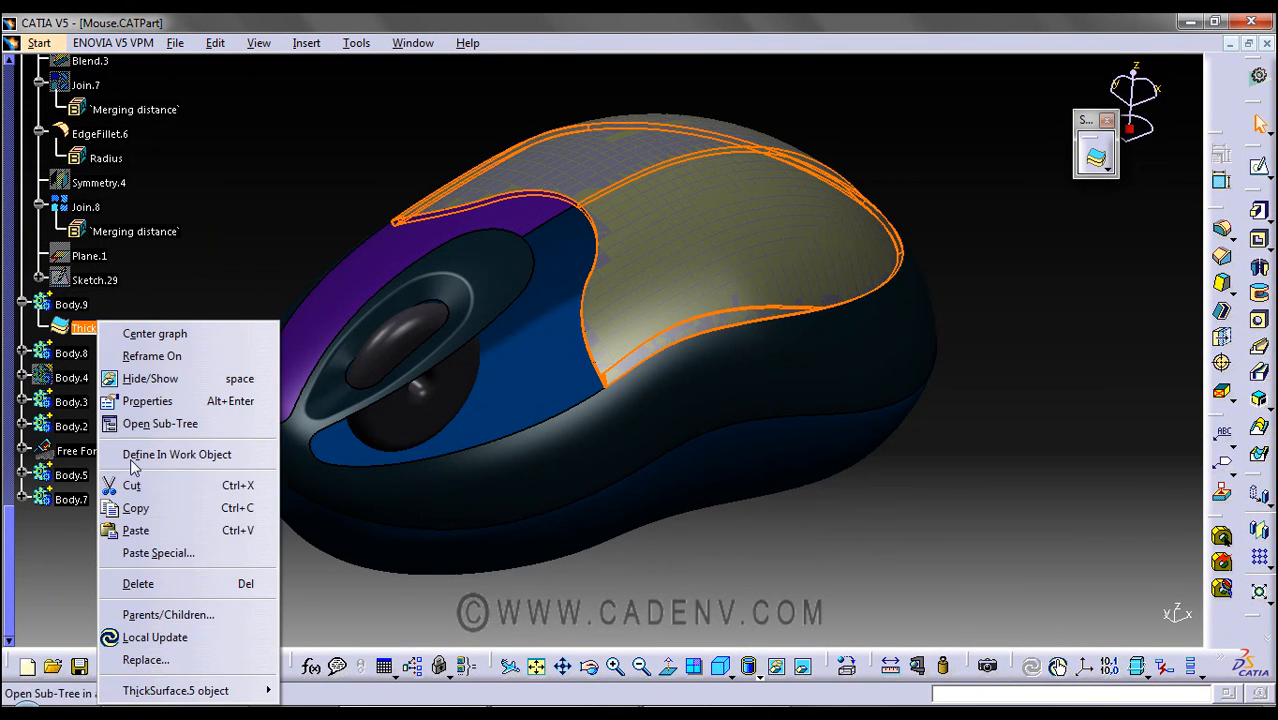
# Review ThickSurface.5's Parents/Children graph, close it, then select Body.8 and open its menu
pyautogui.click(168, 614)
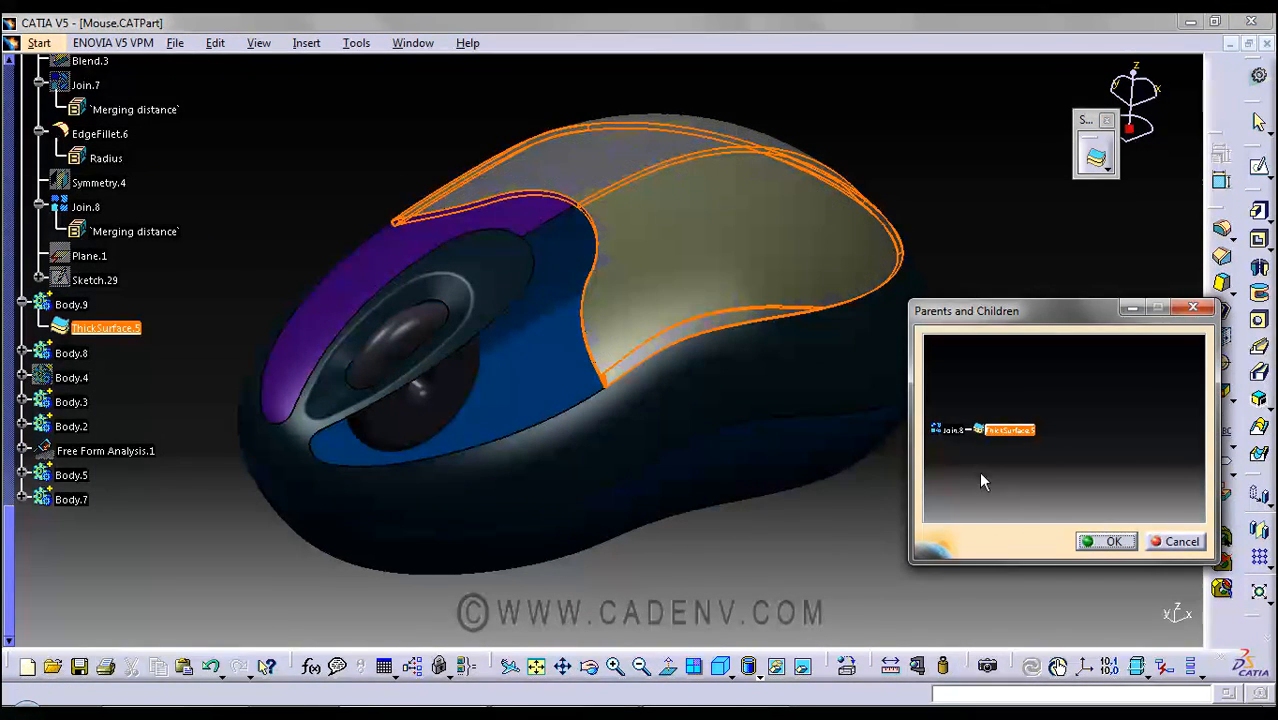
pyautogui.rightClick(985, 429)
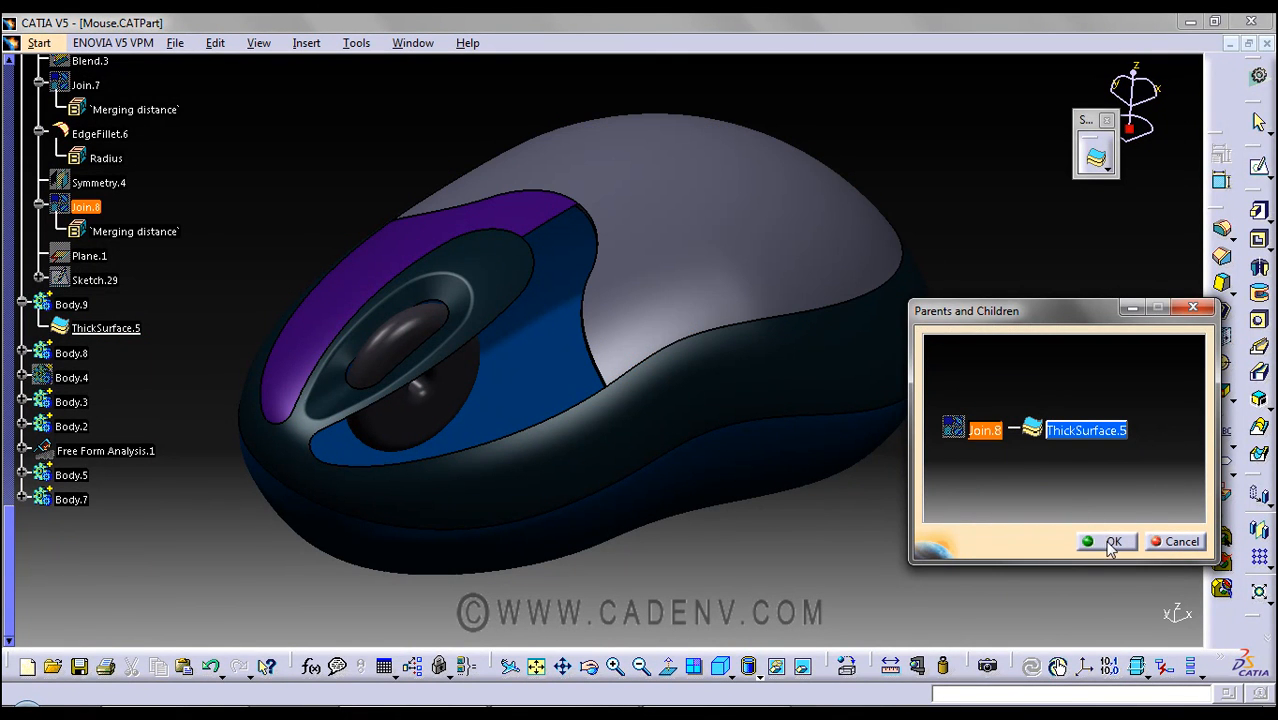
pyautogui.click(1105, 541)
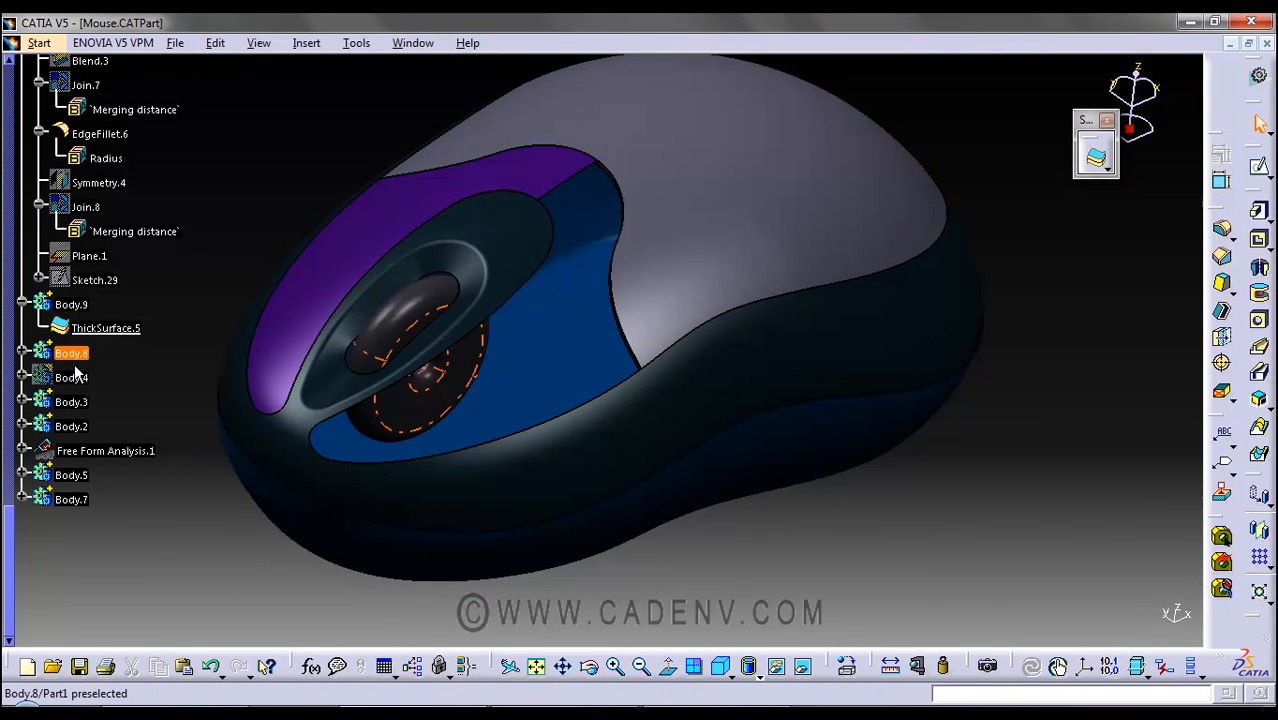
pyautogui.click(71, 304)
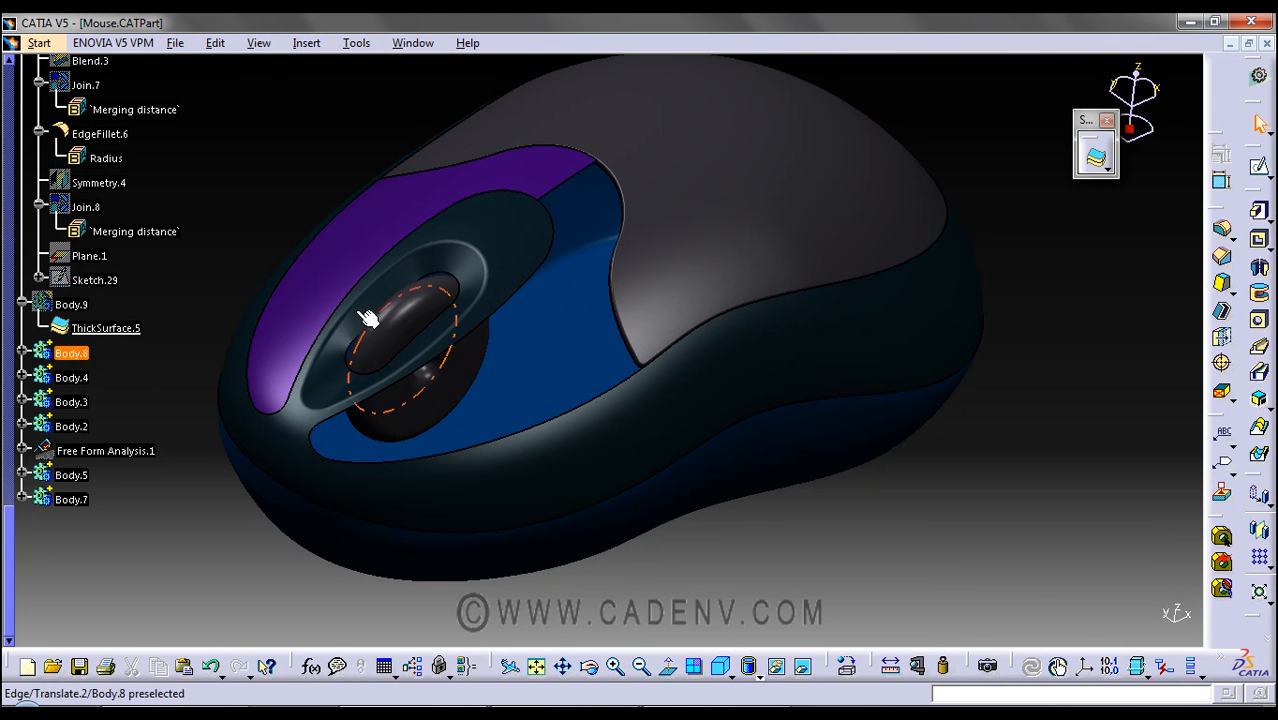
pyautogui.rightClick(106, 402)
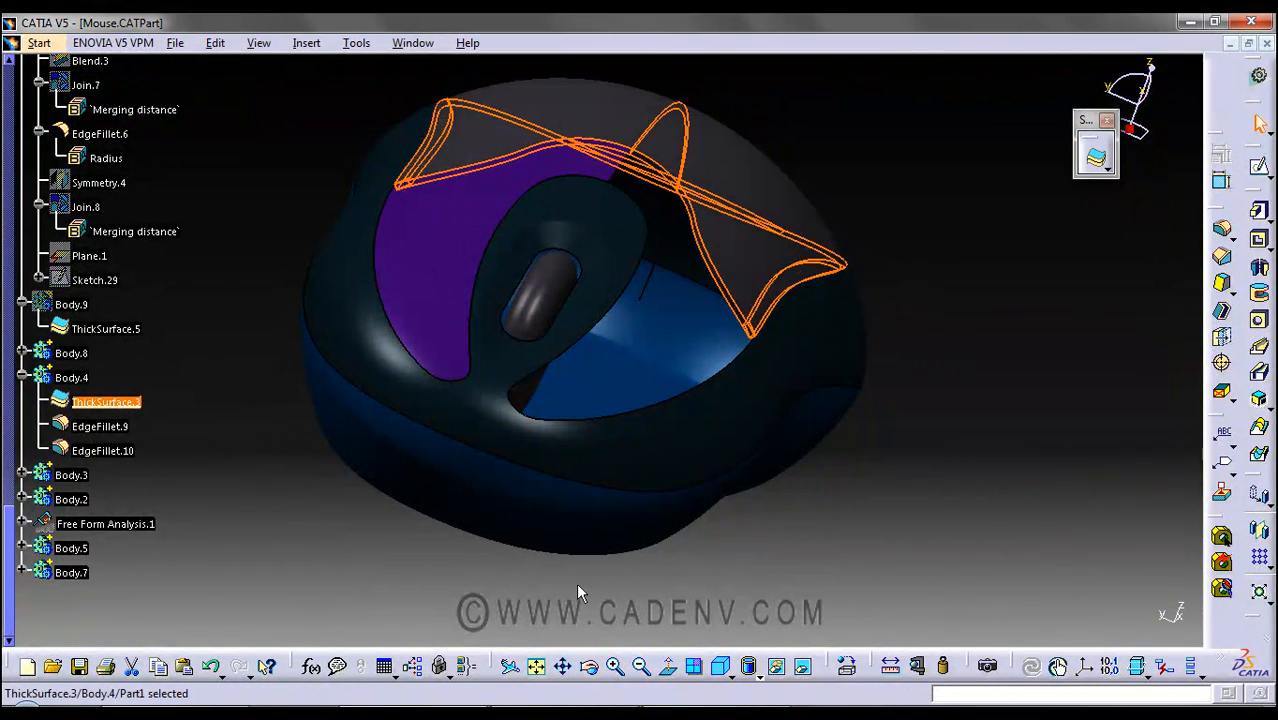
# Isolate the top shell, review the existing 0.5 mm fillet, and start a new Edge Fillet
pyautogui.rightClick(99, 426)
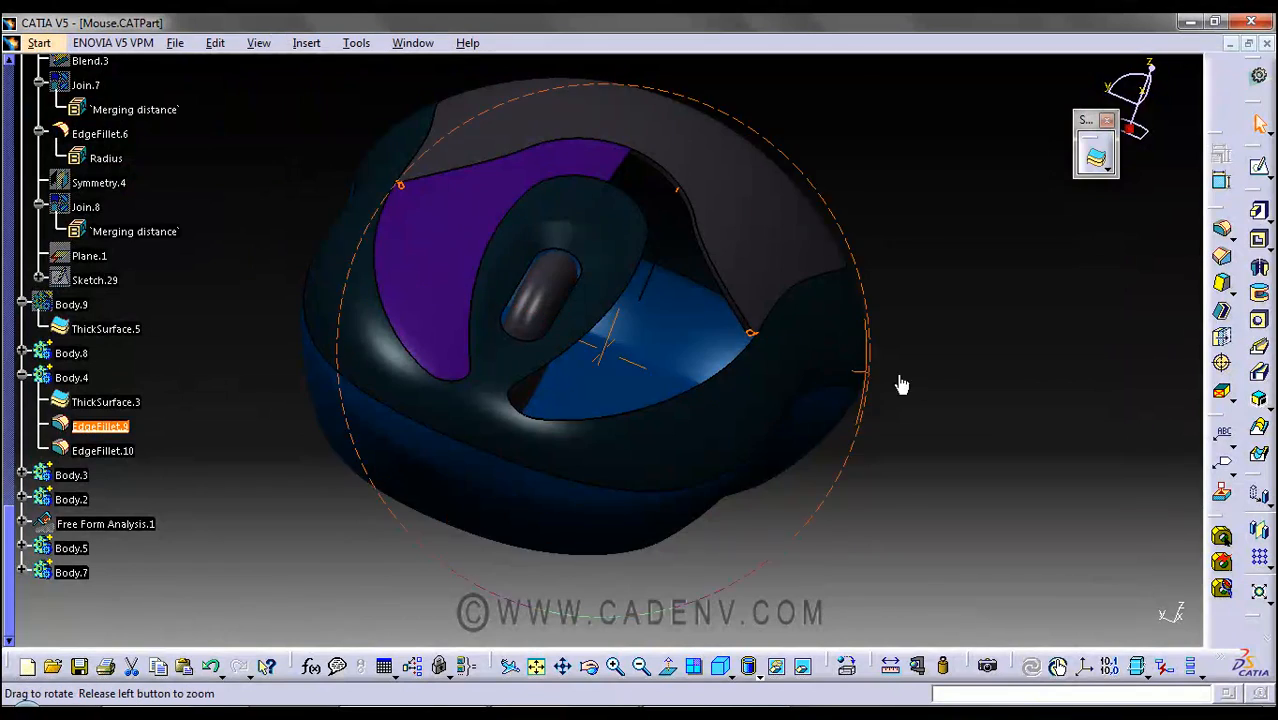
pyautogui.moveTo(900, 385); pyautogui.dragTo(605, 428)
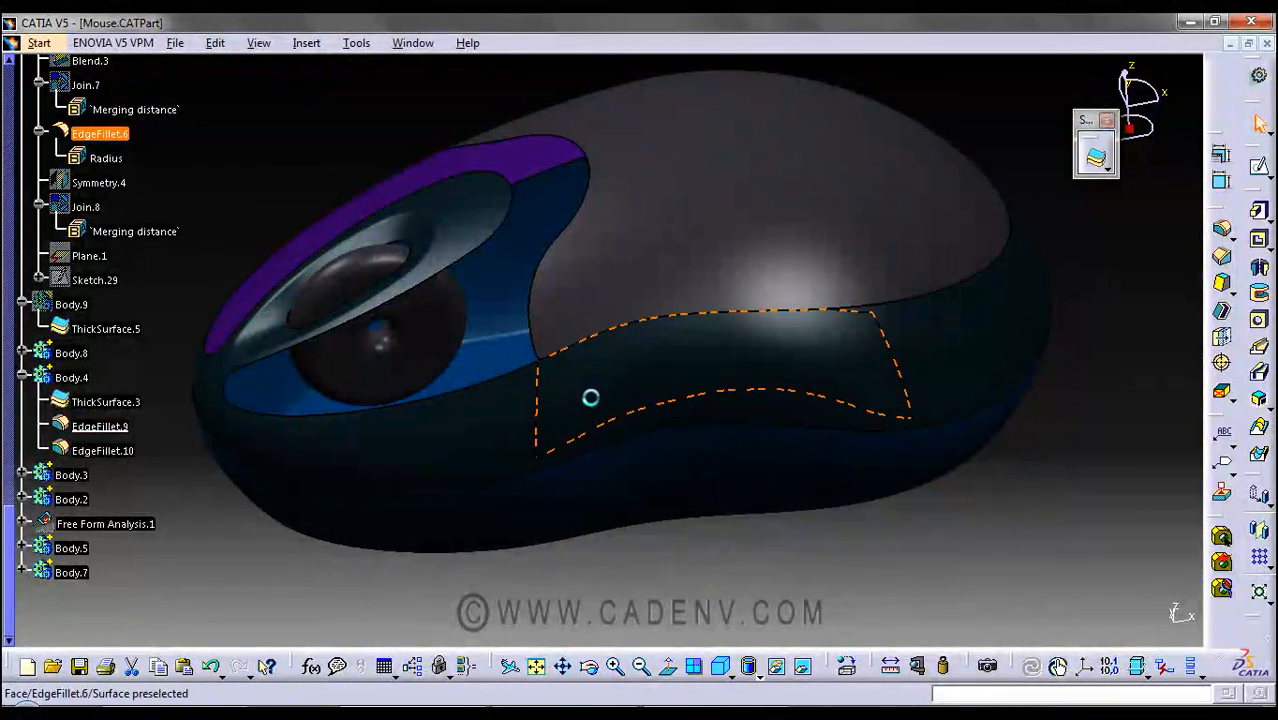
pyautogui.moveTo(591, 397); pyautogui.dragTo(547, 459)
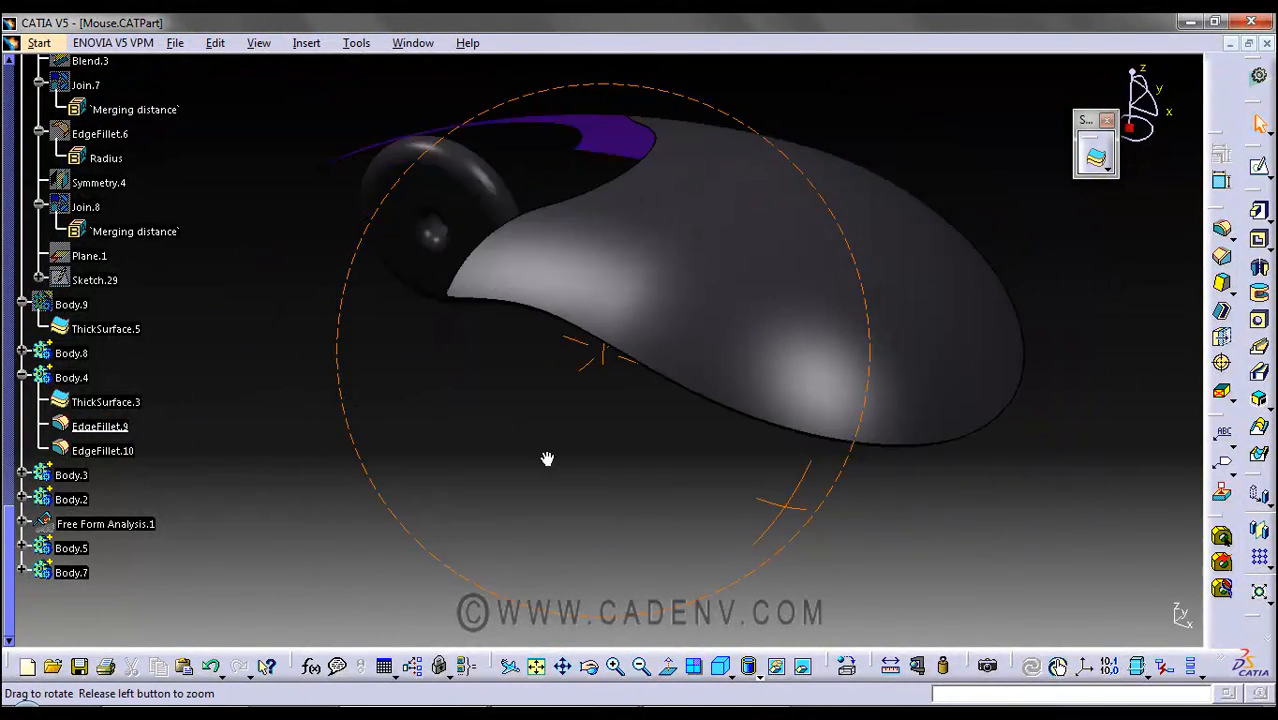
pyautogui.moveTo(547, 459); pyautogui.dragTo(324, 403)
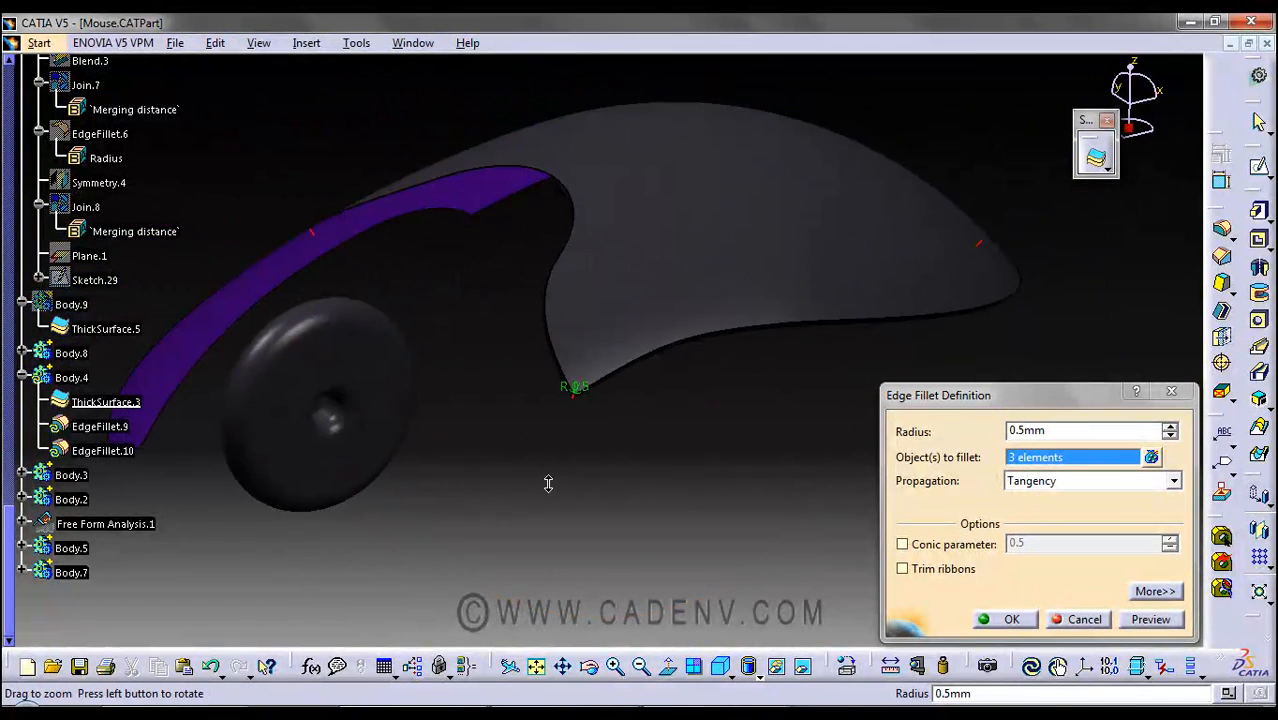
pyautogui.click(1011, 619)
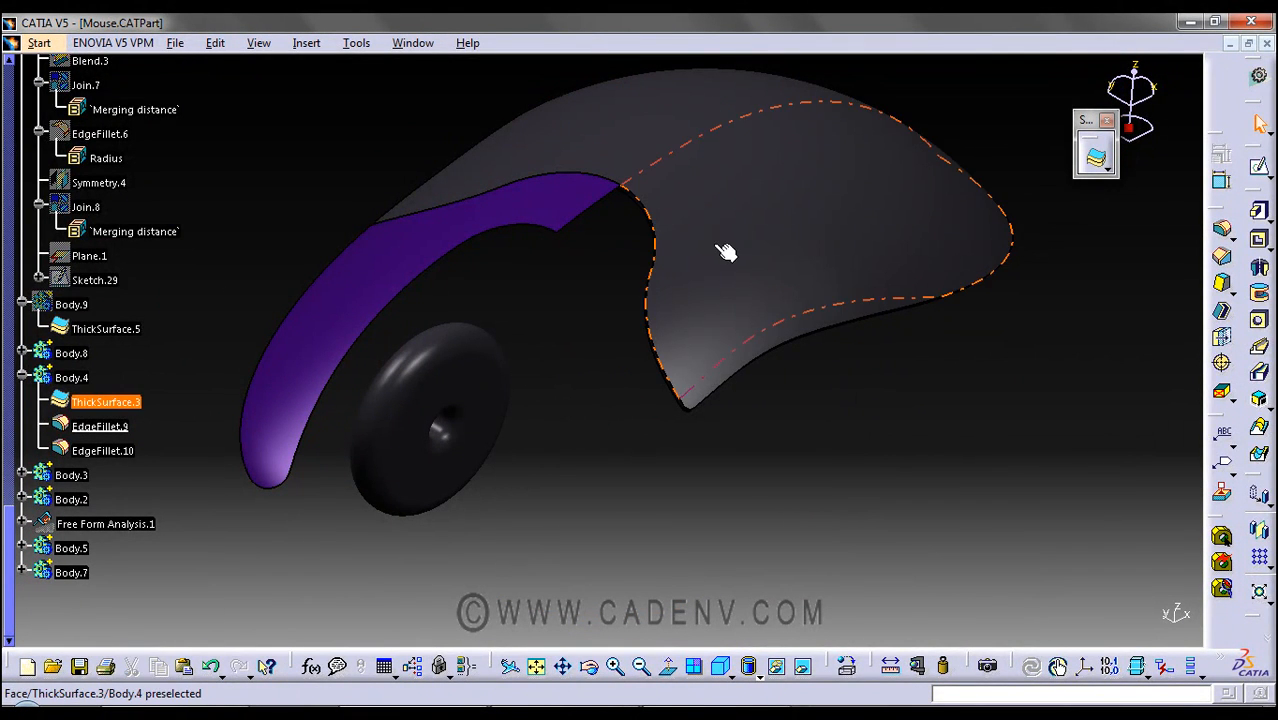
pyautogui.moveTo(727, 252); pyautogui.dragTo(633, 419)
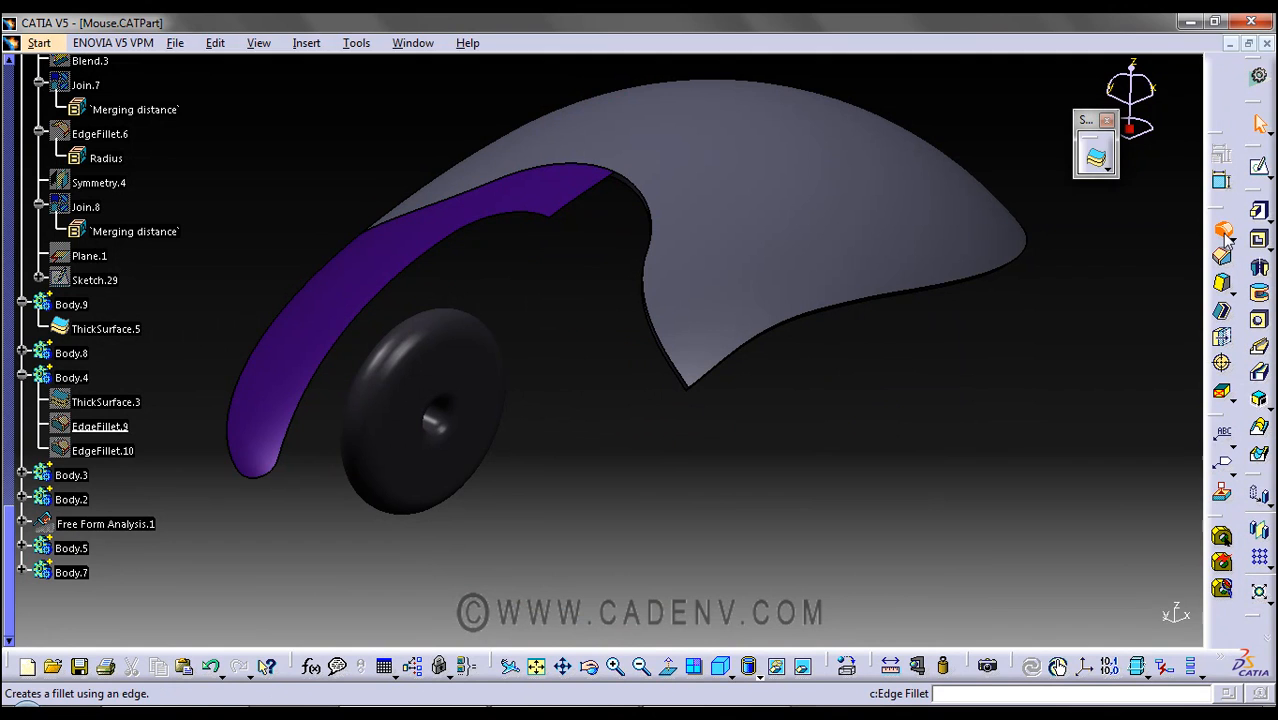
pyautogui.click(1222, 230)
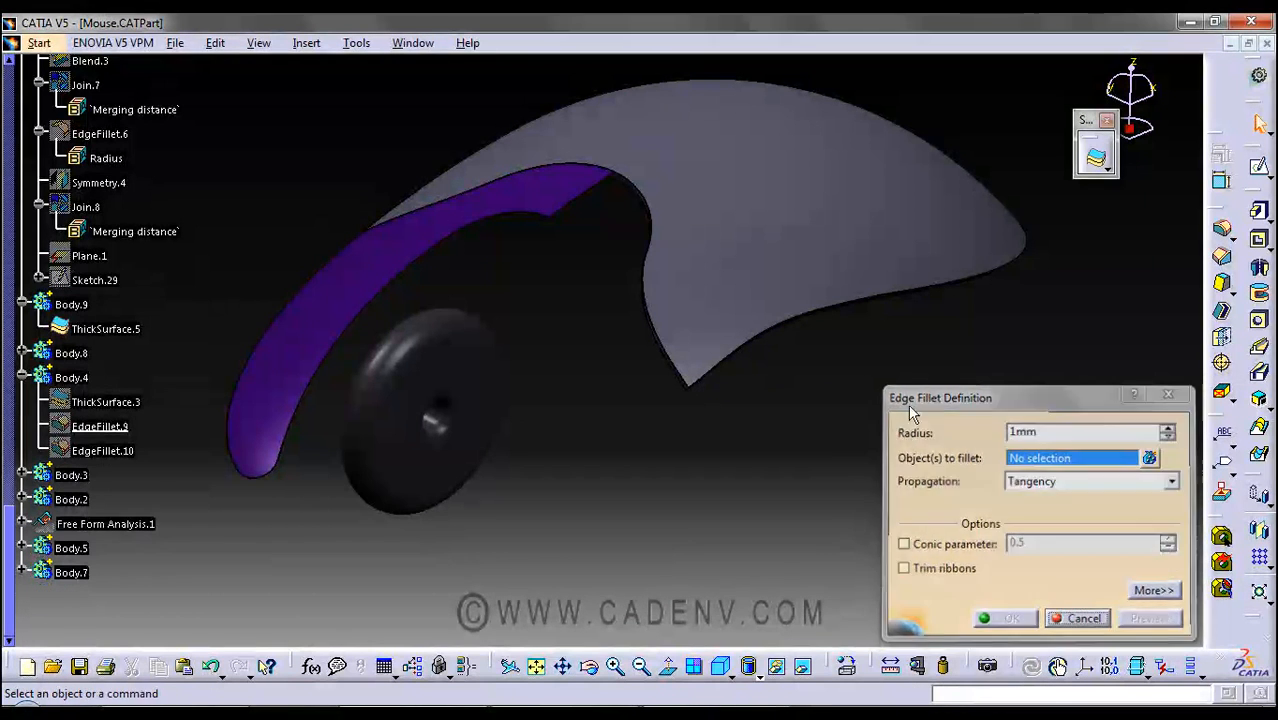
# Attempt an Edge Fillet from the Insert menu and dismiss the current-body solid error
pyautogui.click(306, 42)
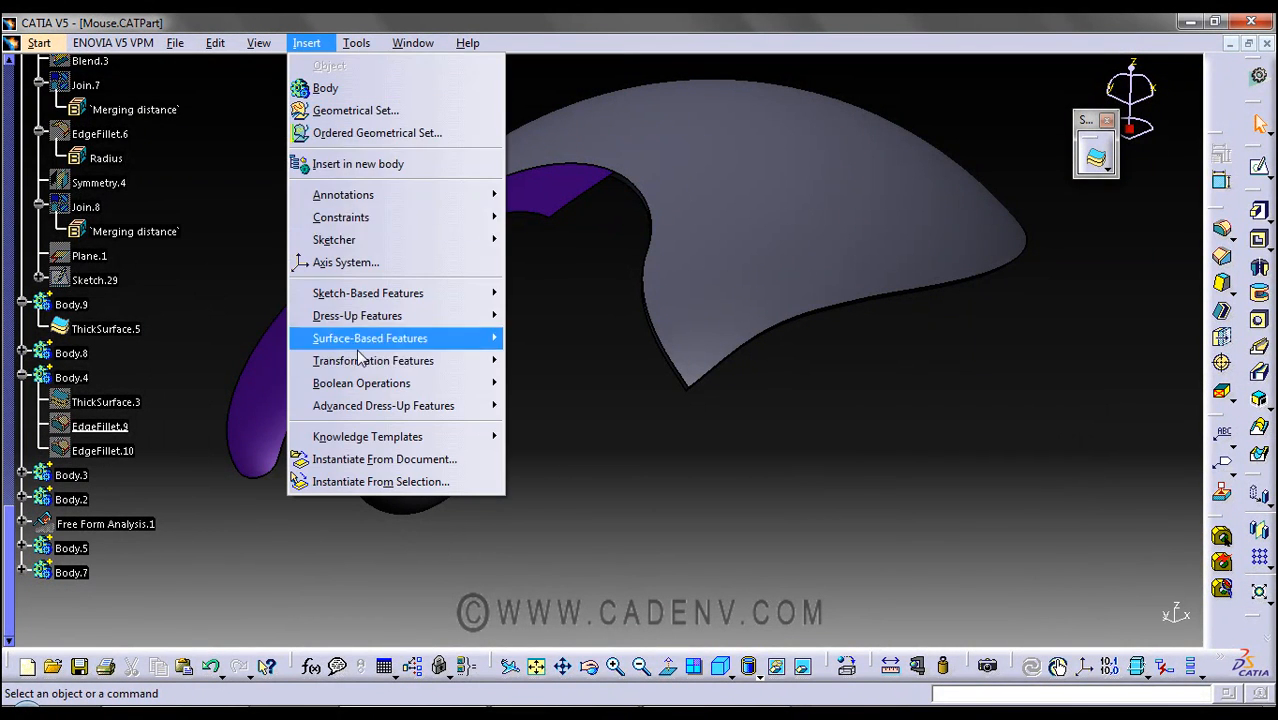
pyautogui.moveTo(873, 155)
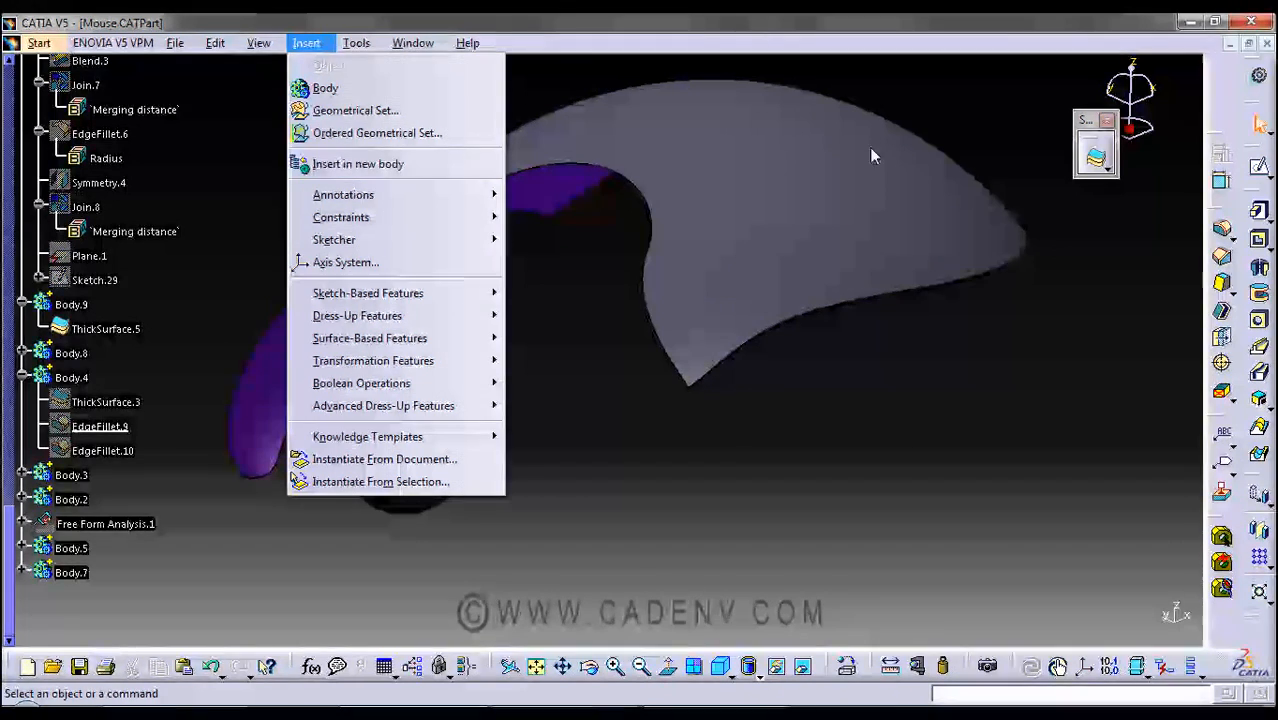
pyautogui.click(873, 155)
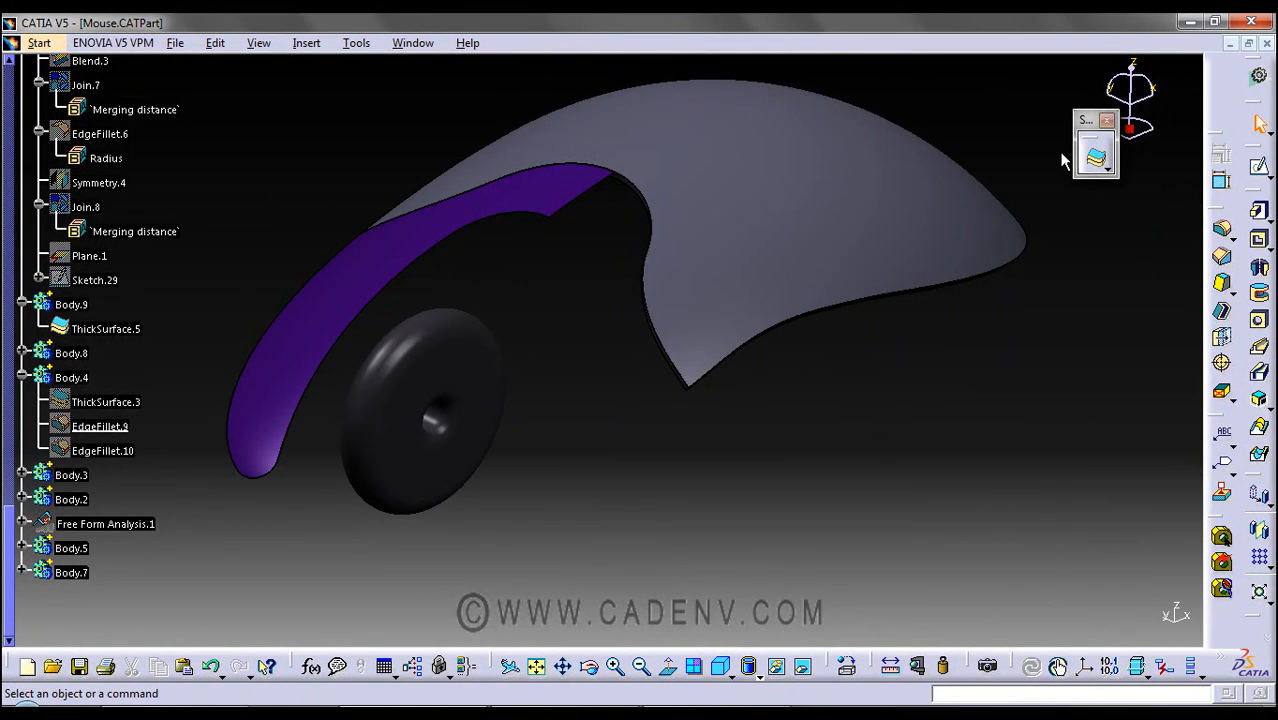
pyautogui.click(105, 328)
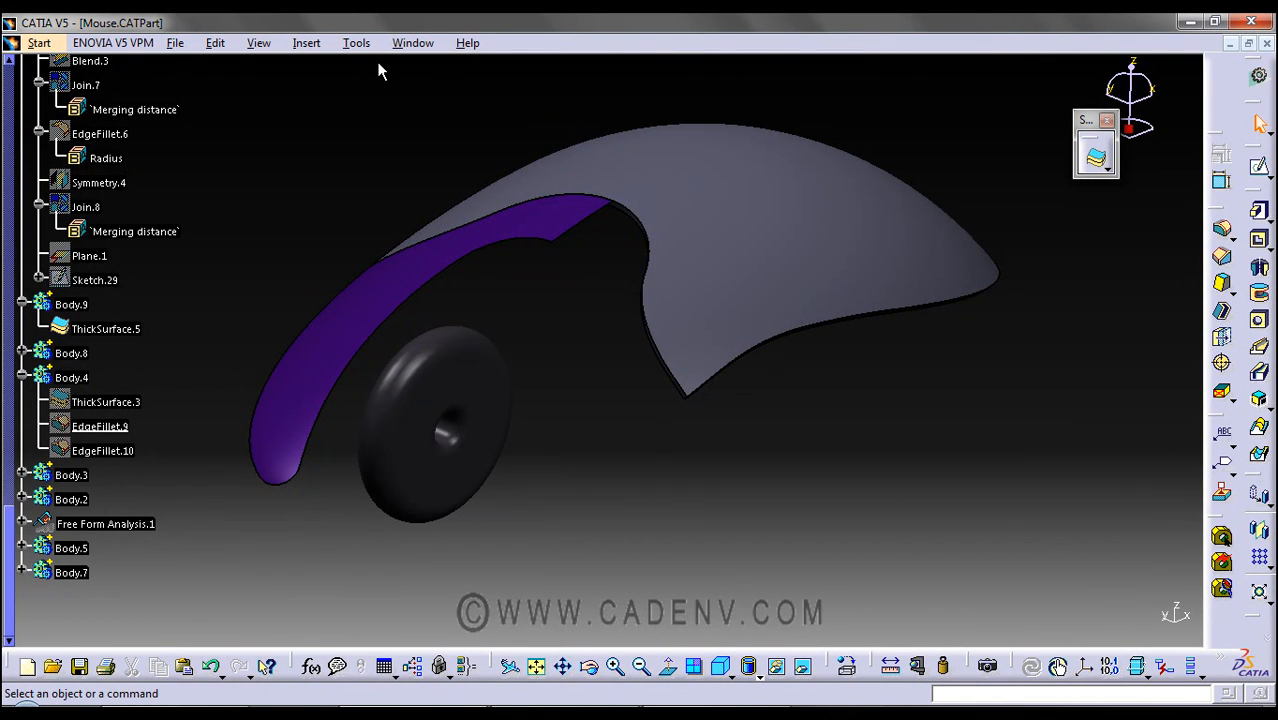
pyautogui.moveTo(333, 68)
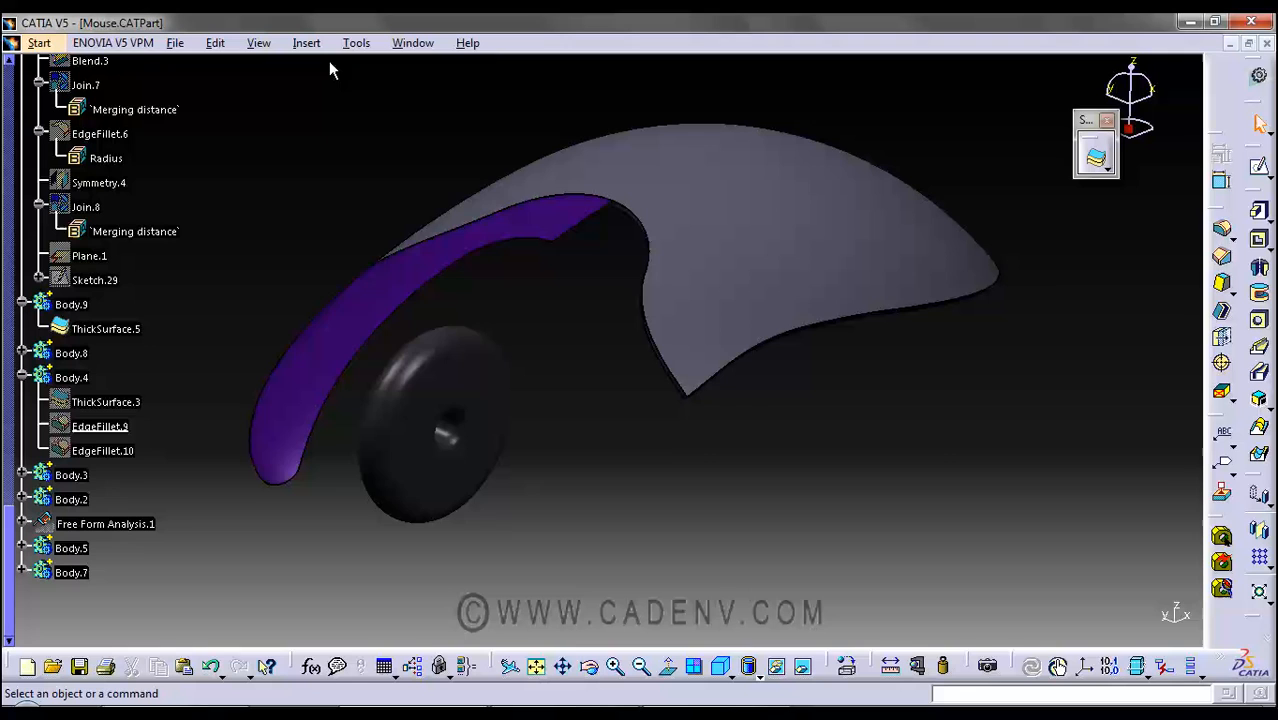
pyautogui.click(306, 42)
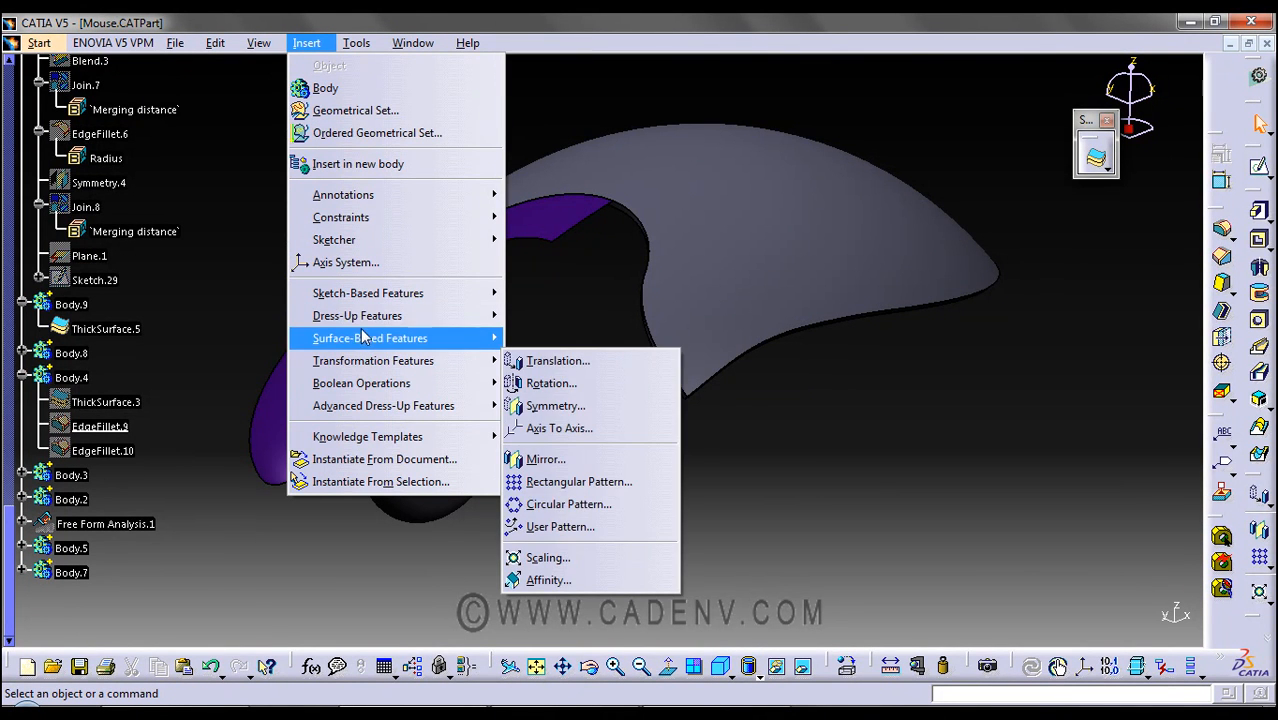
pyautogui.moveTo(357, 315)
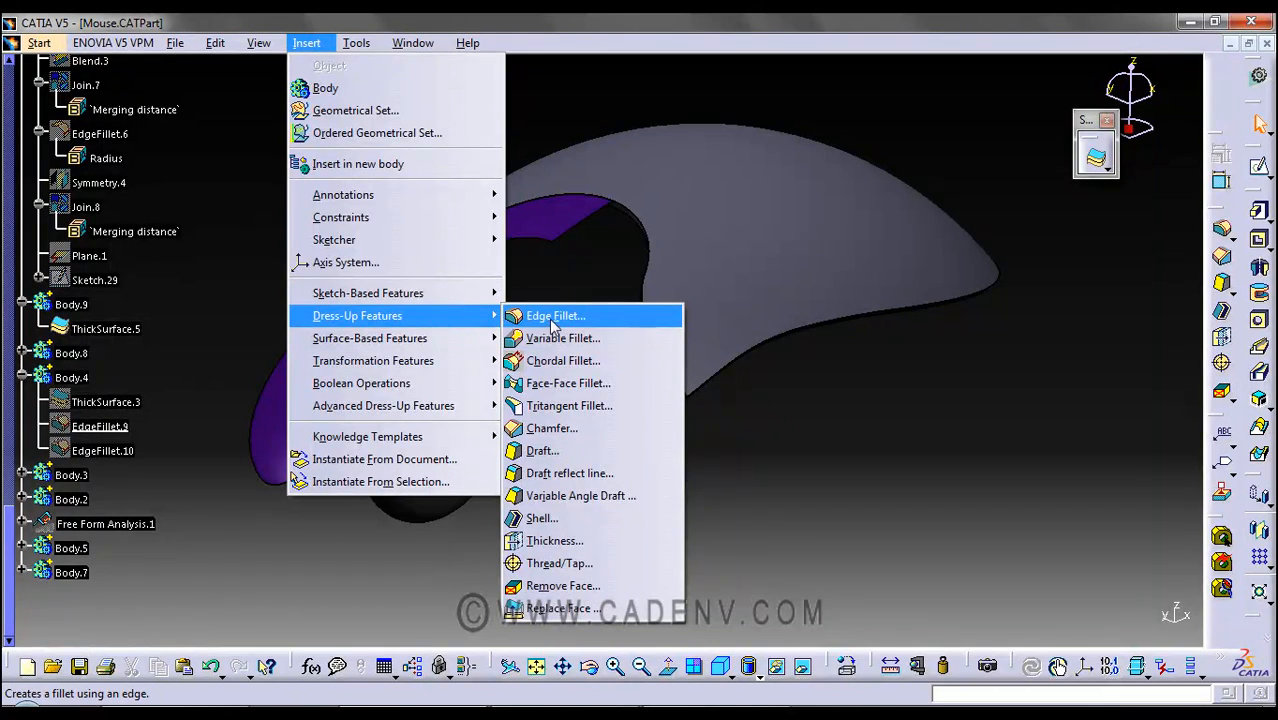
pyautogui.click(556, 316)
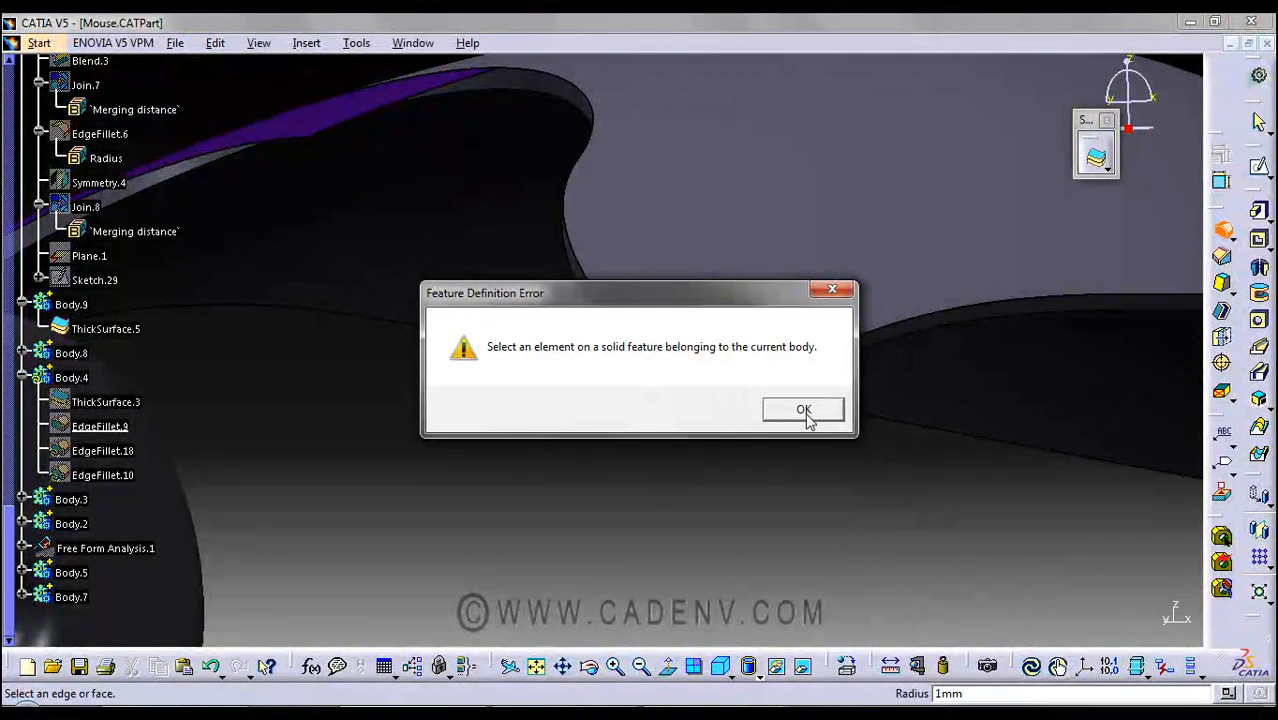
pyautogui.click(803, 410)
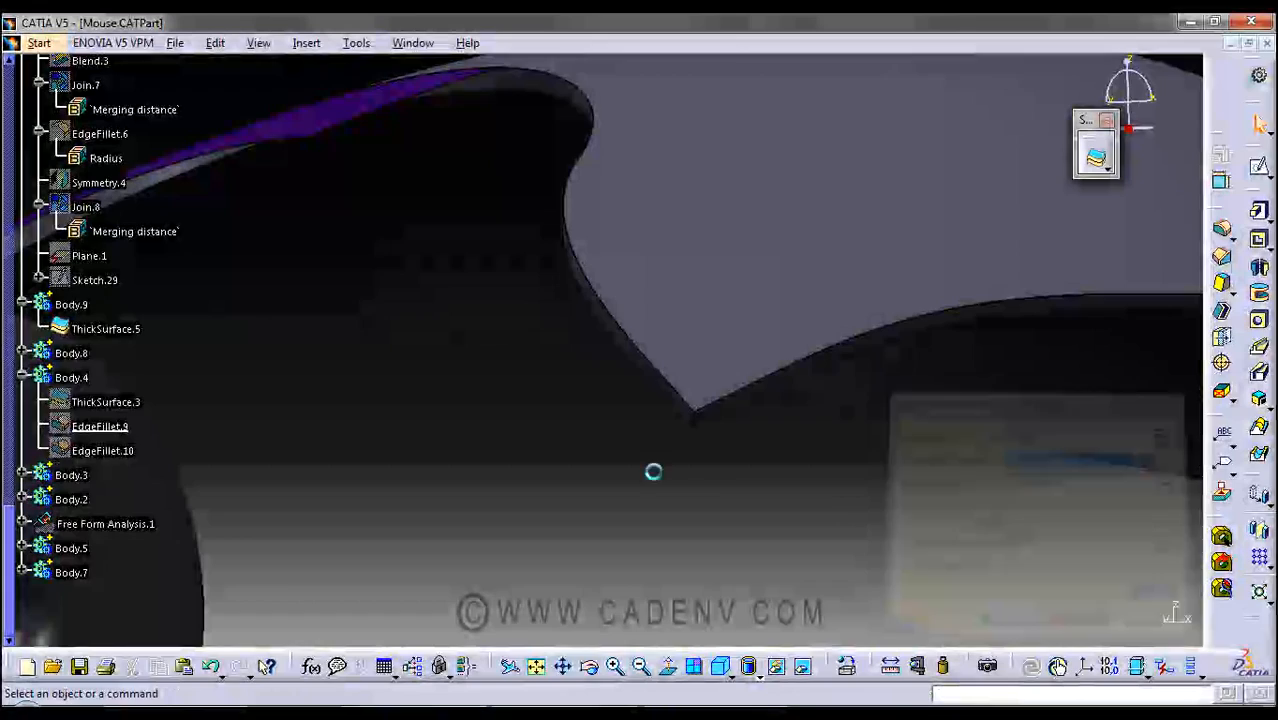
# Make Body.9 the work object and pick two ThickSurface.5 edges for the 1 mm fillet
pyautogui.doubleClick(70, 304)
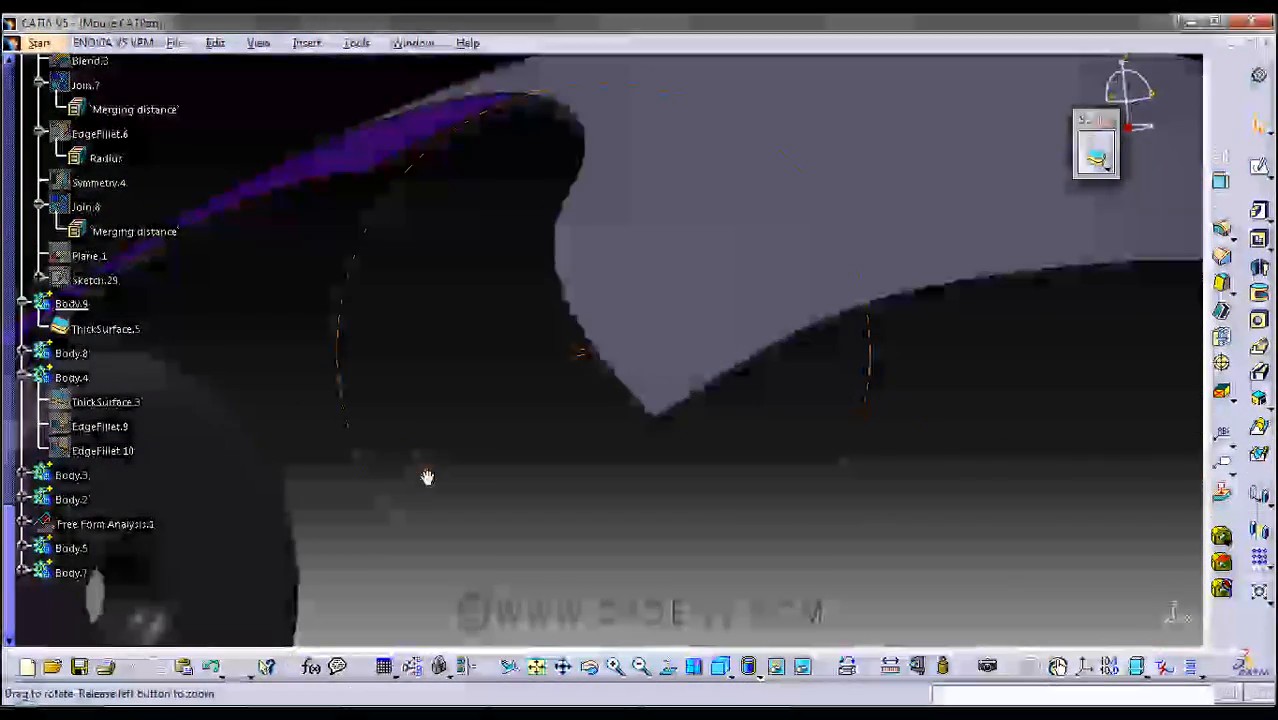
pyautogui.moveTo(428, 476); pyautogui.dragTo(600, 495)
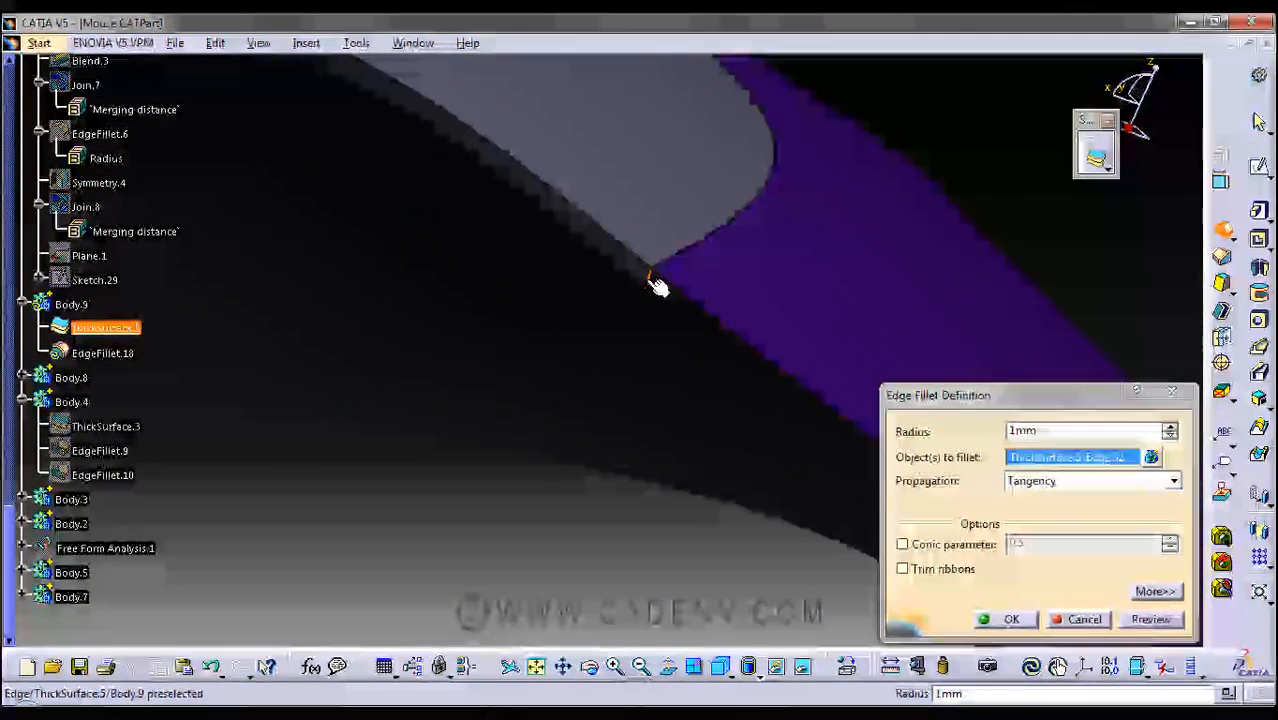
pyautogui.click(660, 280)
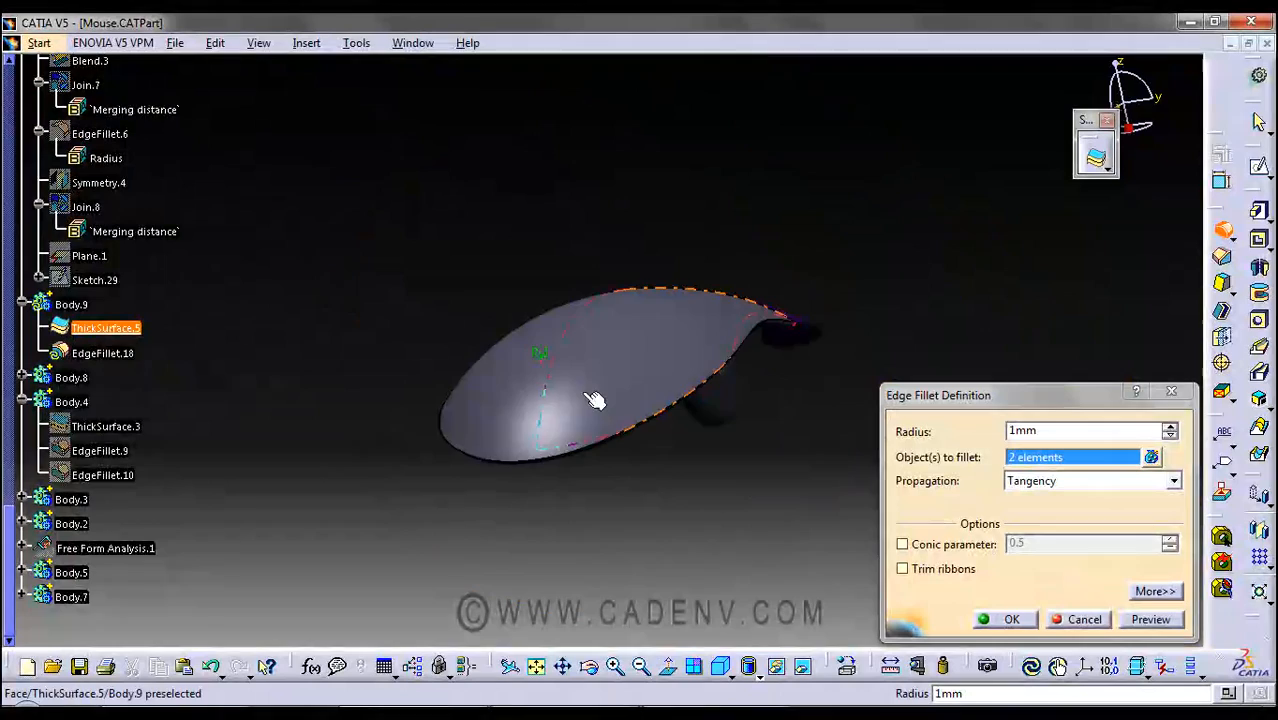
pyautogui.moveTo(595, 400); pyautogui.dragTo(550, 380)
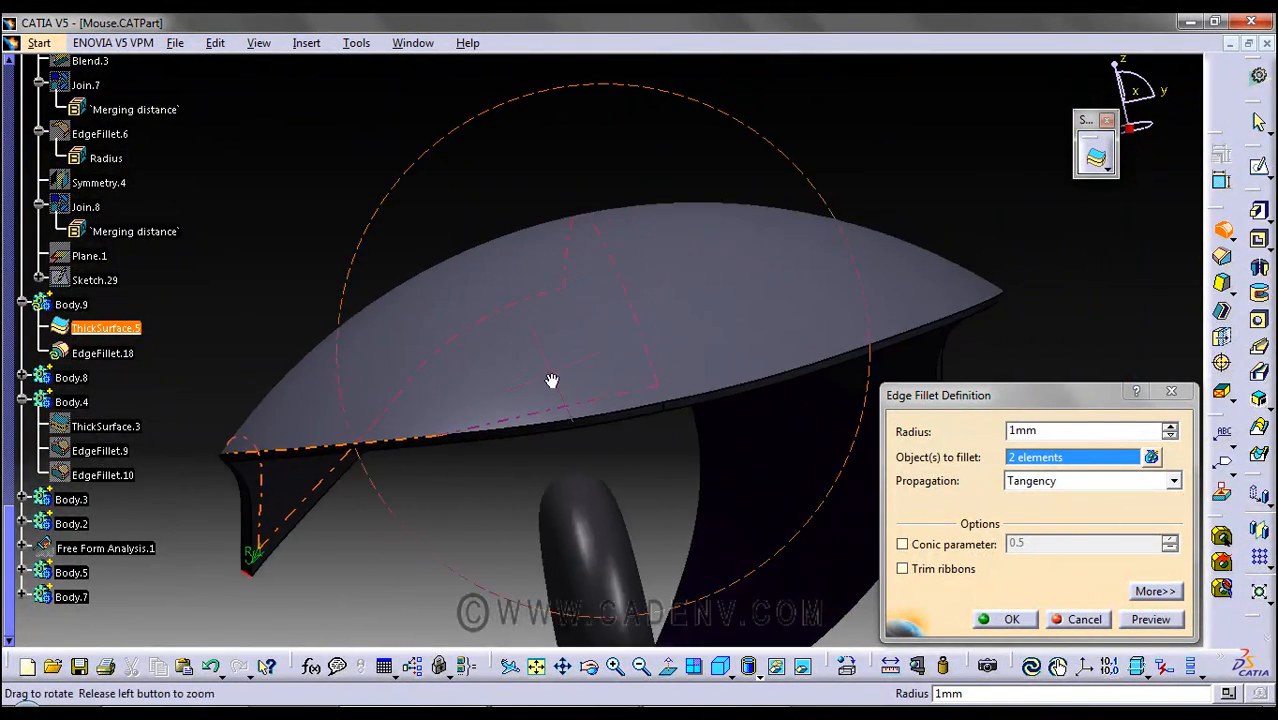